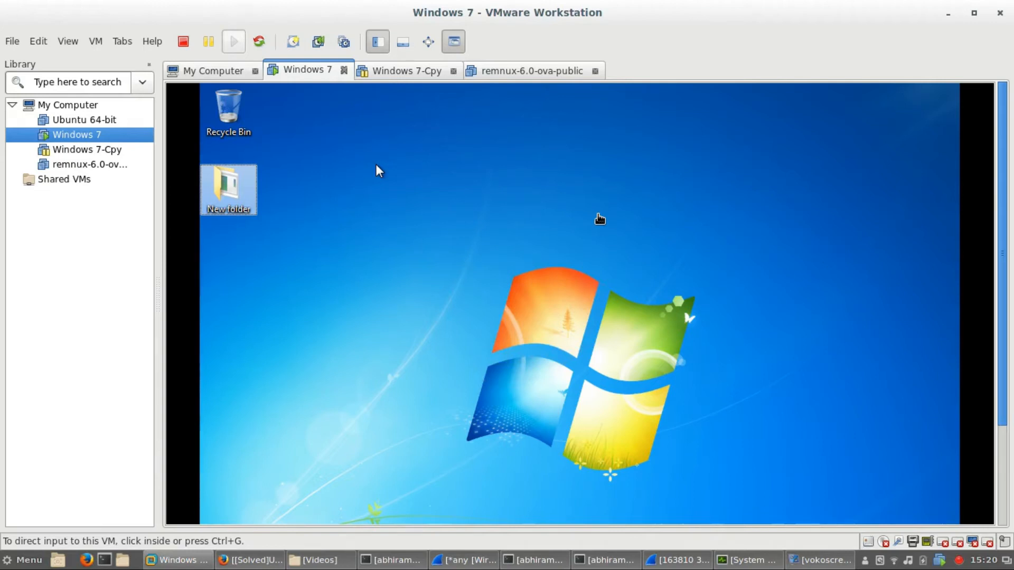
{"action": "mouse_move", "coordinate": [538, 129]}
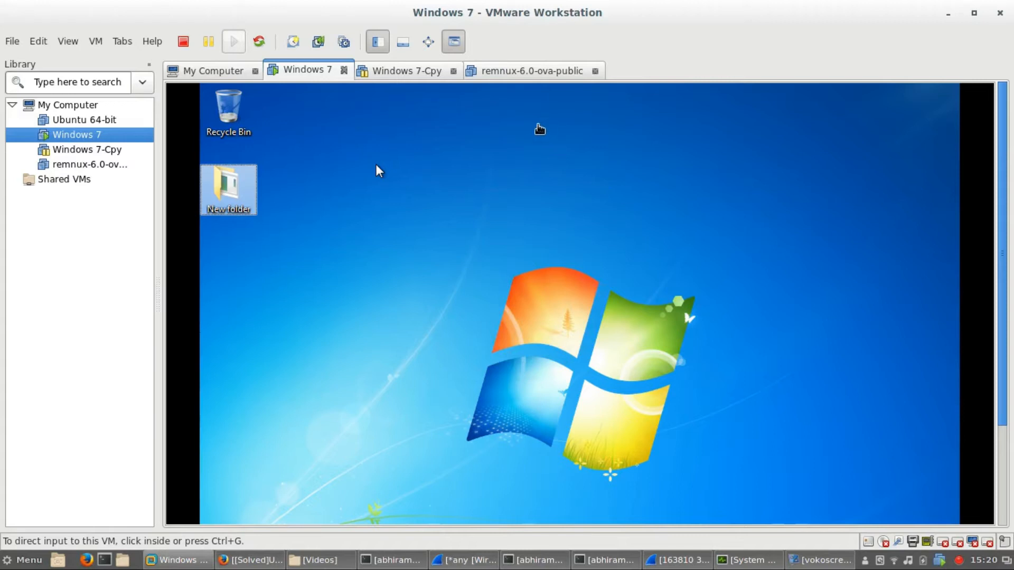
{"action": "mouse_move", "coordinate": [591, 123]}
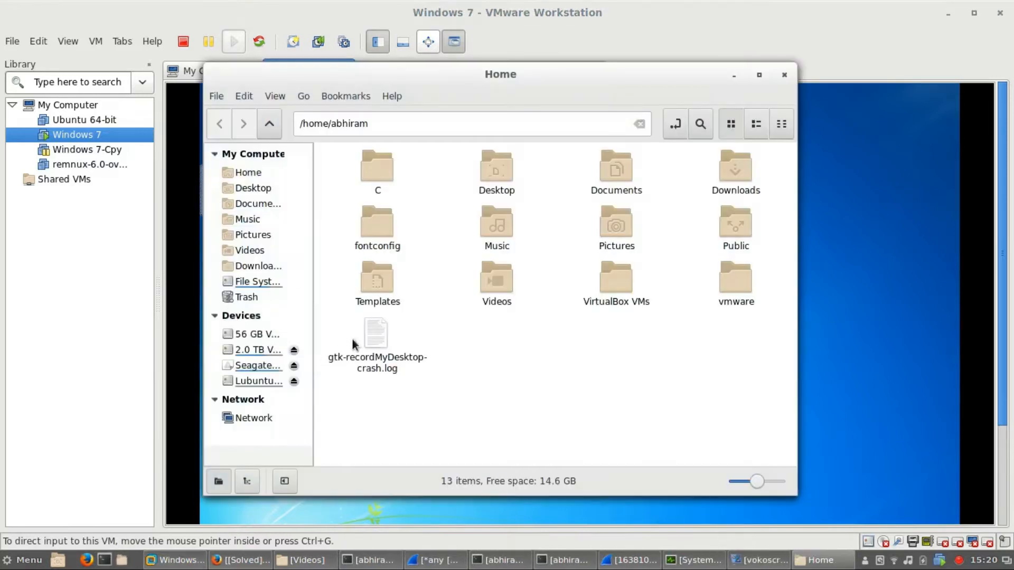
{"action": "mouse_move", "coordinate": [290, 398]}
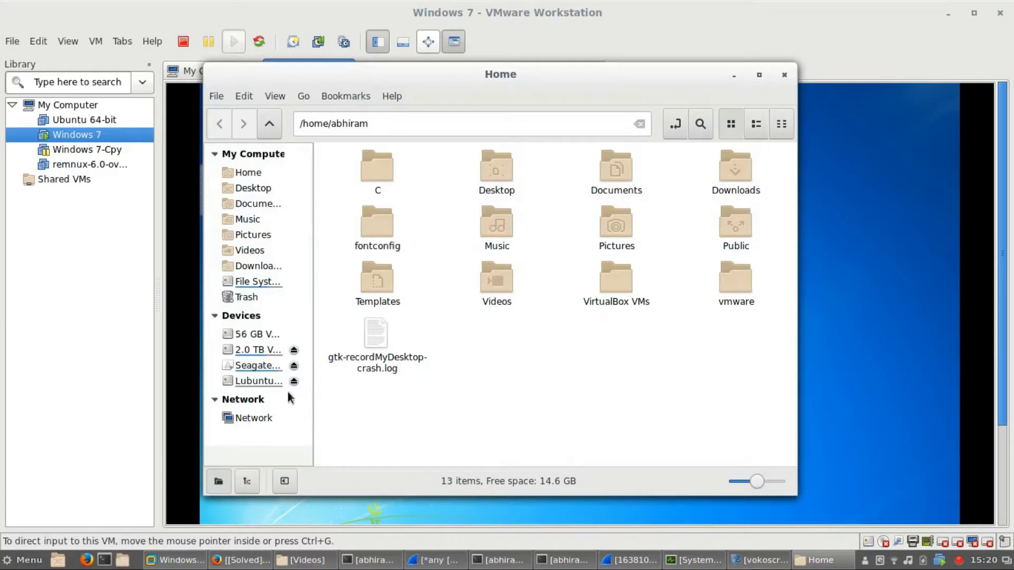
{"action": "mouse_move", "coordinate": [274, 367]}
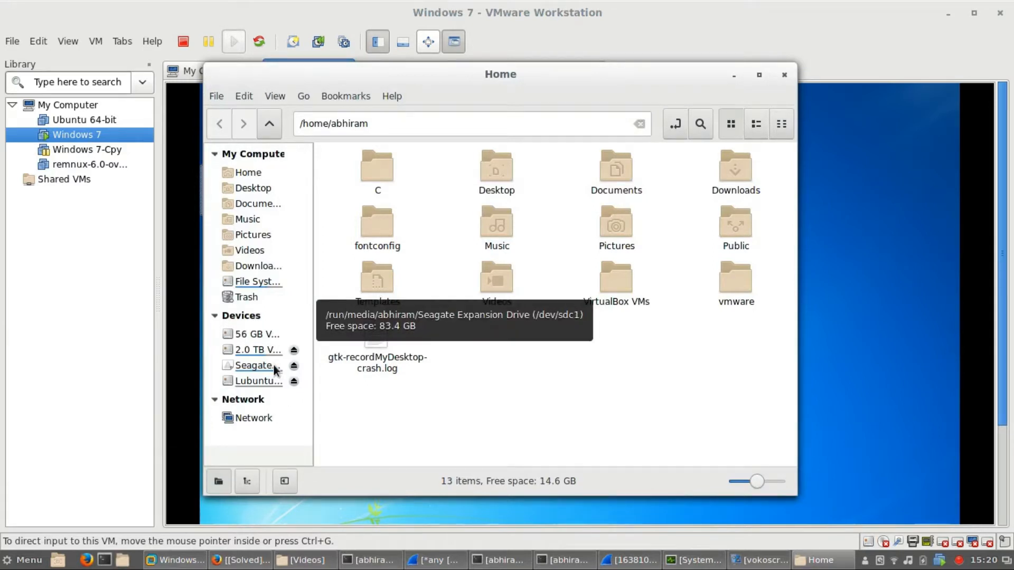
{"action": "mouse_move", "coordinate": [335, 296]}
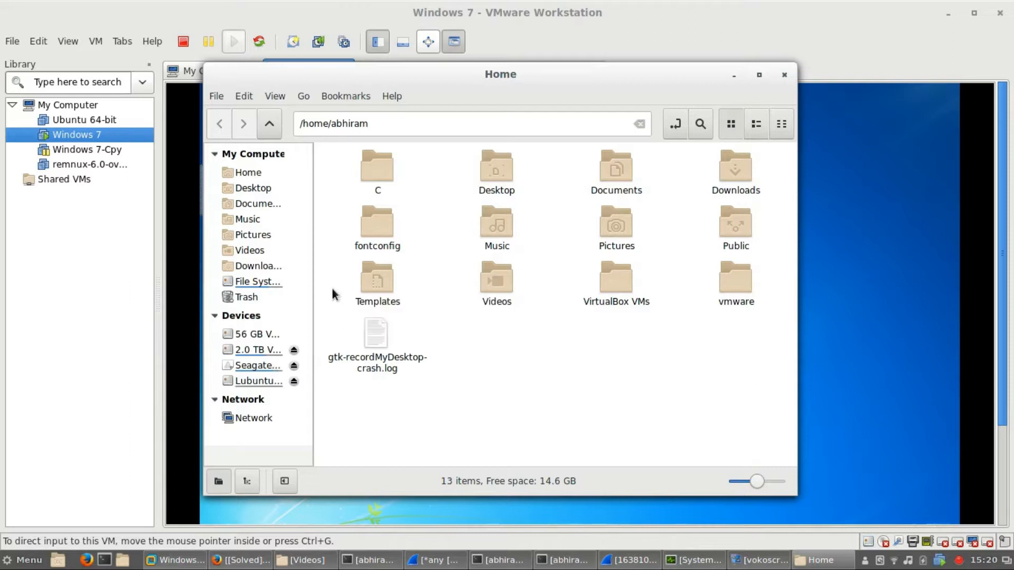
{"action": "mouse_move", "coordinate": [236, 248]}
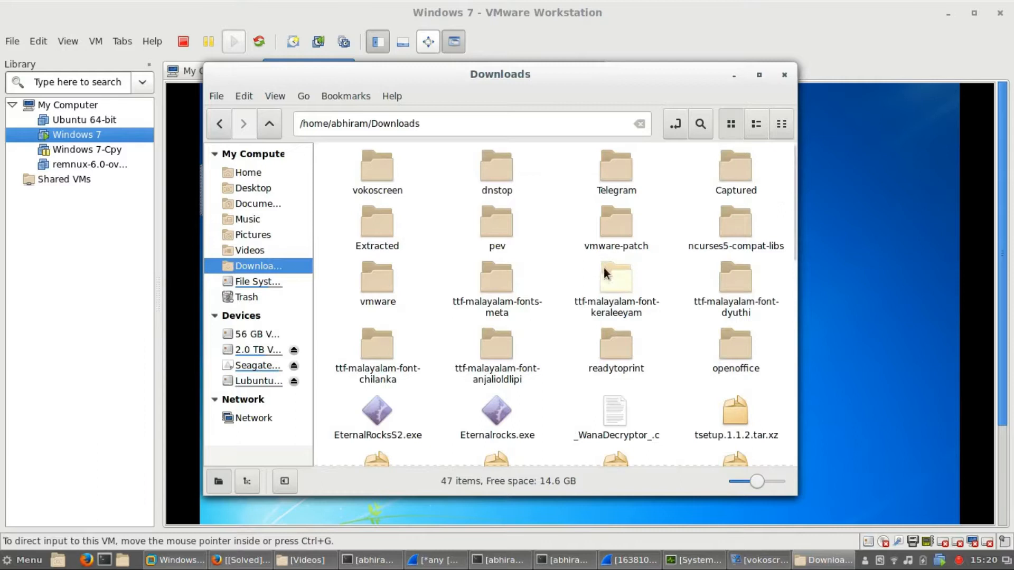
Drag EternalRocksS2.exe from the Downloads folder onto the Windows 7 guest desktop.
{"action": "scroll", "scroll_direction": "down", "scroll_amount": 3}
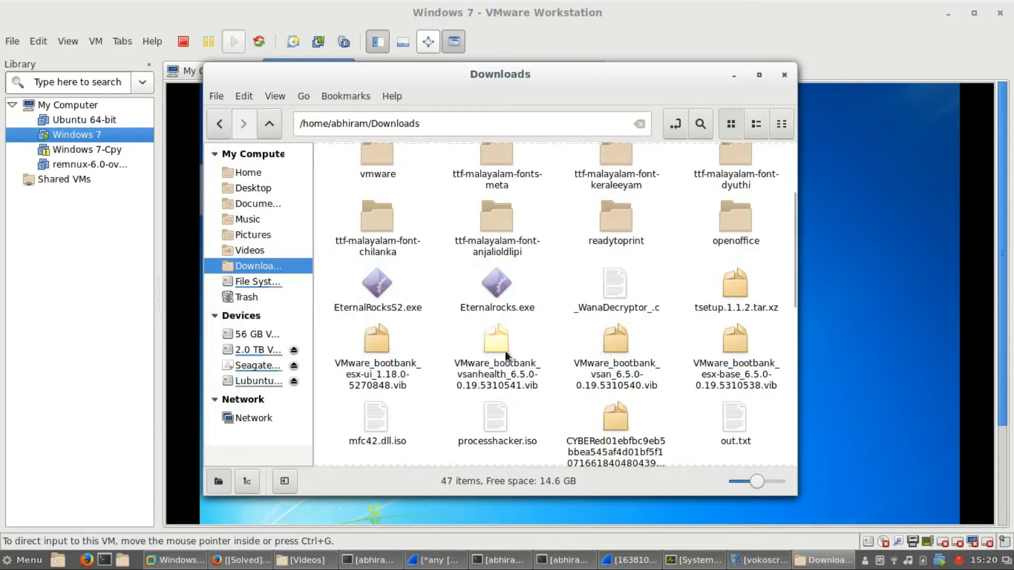
{"action": "mouse_move", "coordinate": [384, 286]}
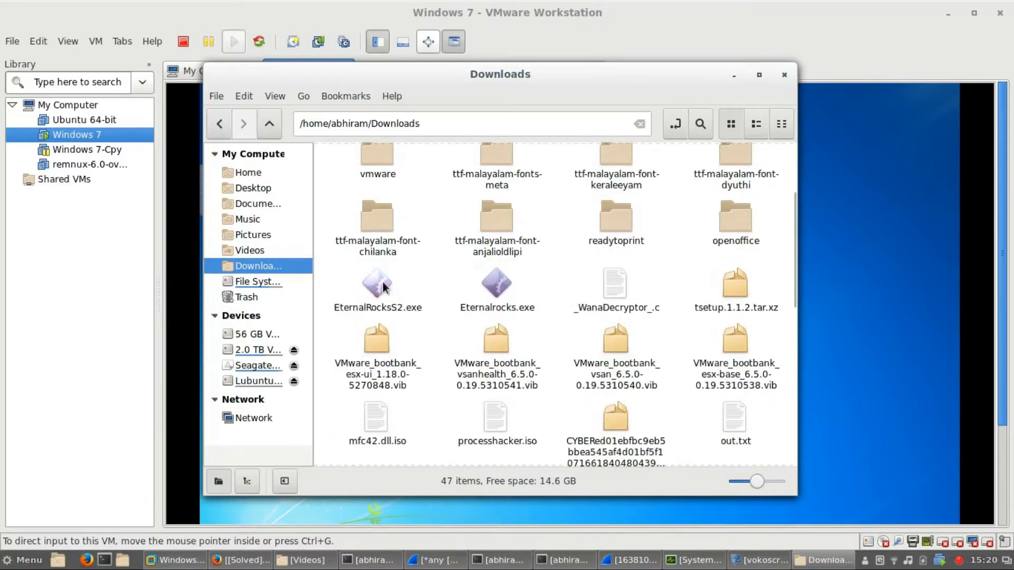
{"action": "left_click", "coordinate": [377, 285]}
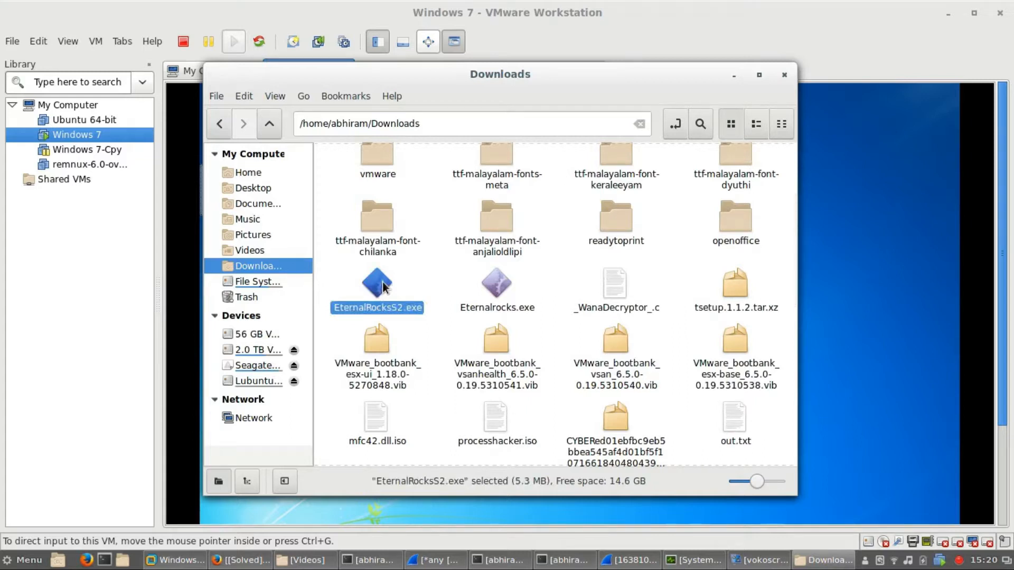
{"action": "left_click_drag", "start_coordinate": [377, 286], "coordinate": [854, 252]}
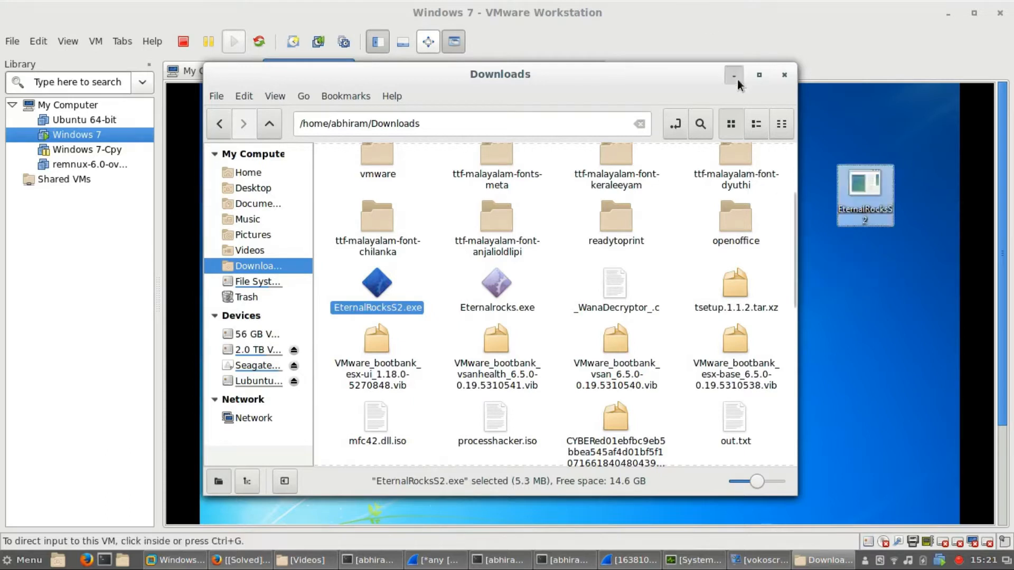
Open EternalRocksS2's Properties and view the Details tab claiming Microsoft 2017 copyright.
{"action": "left_click", "coordinate": [733, 76]}
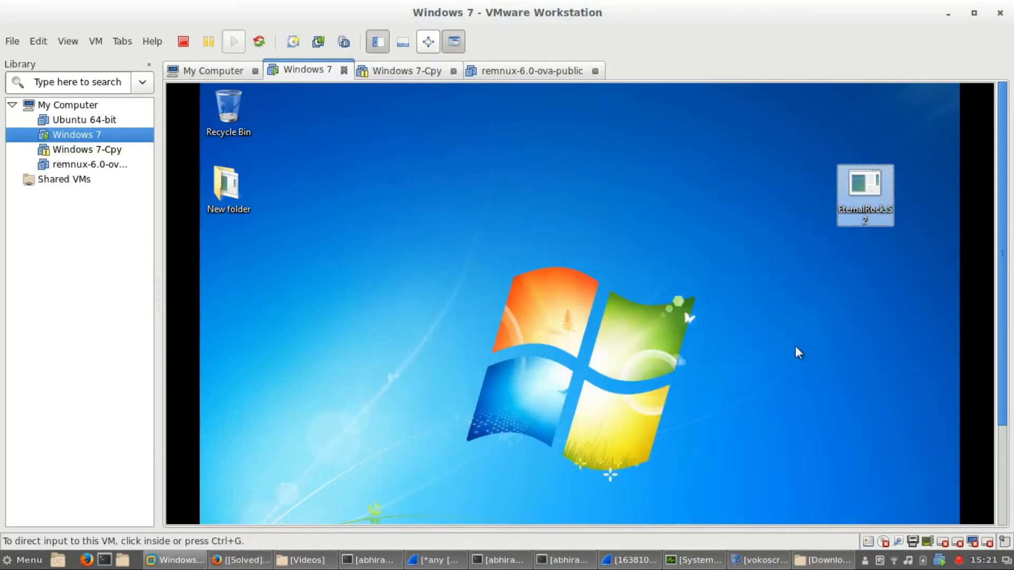
{"action": "mouse_move", "coordinate": [853, 186]}
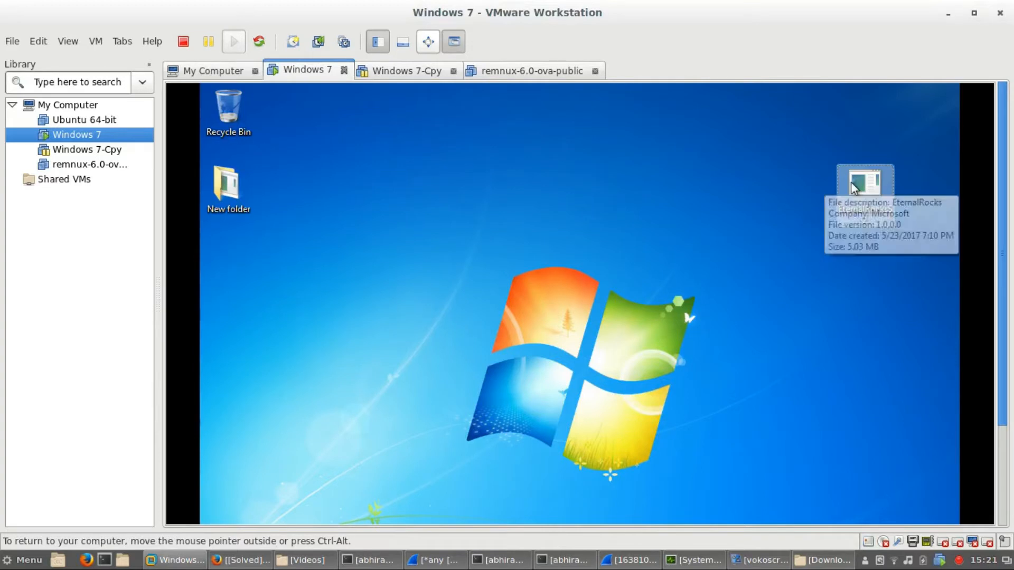
{"action": "right_click", "coordinate": [859, 182]}
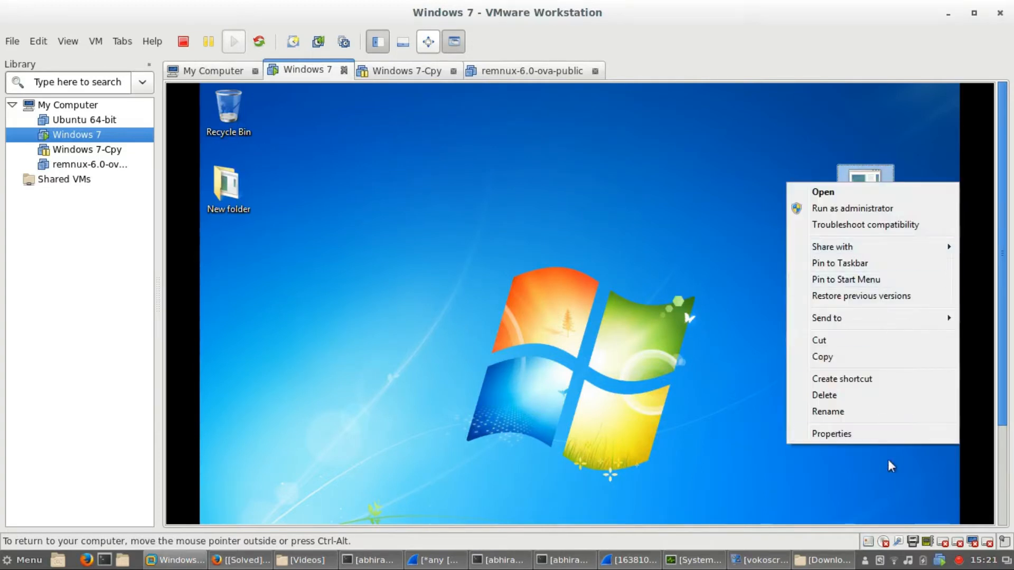
{"action": "left_click", "coordinate": [832, 434]}
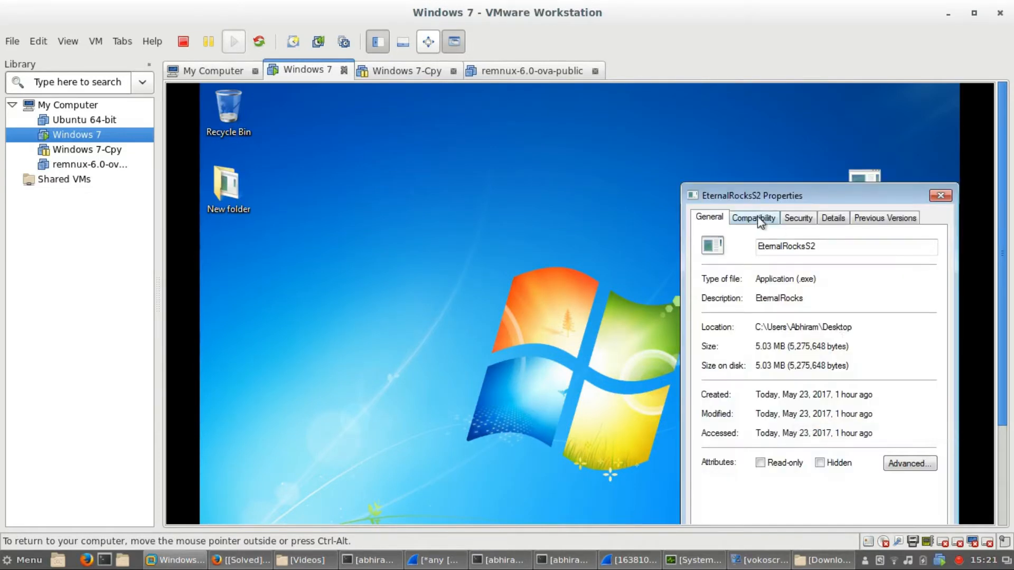
{"action": "left_click", "coordinate": [753, 217]}
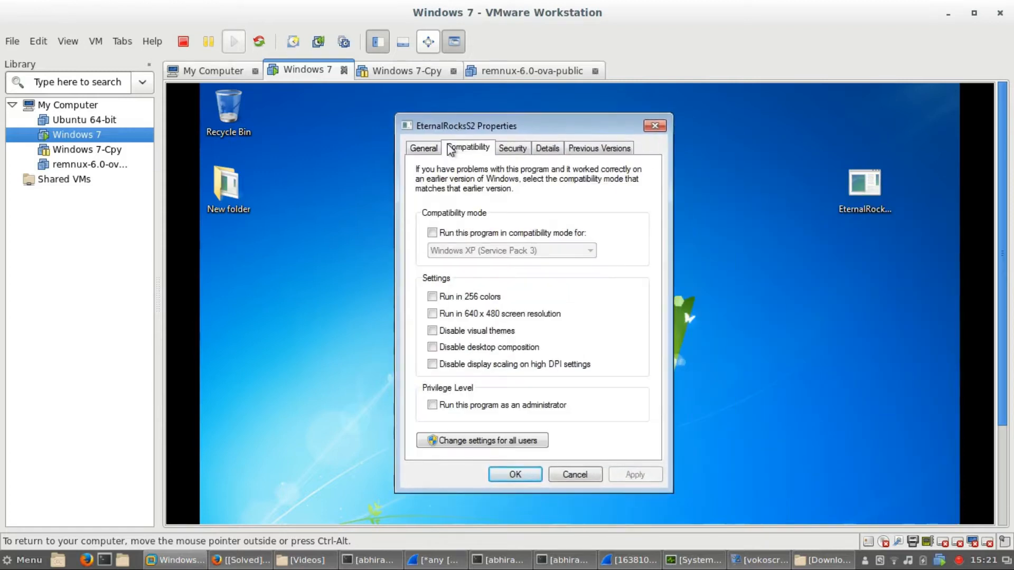
{"action": "left_click", "coordinate": [547, 148]}
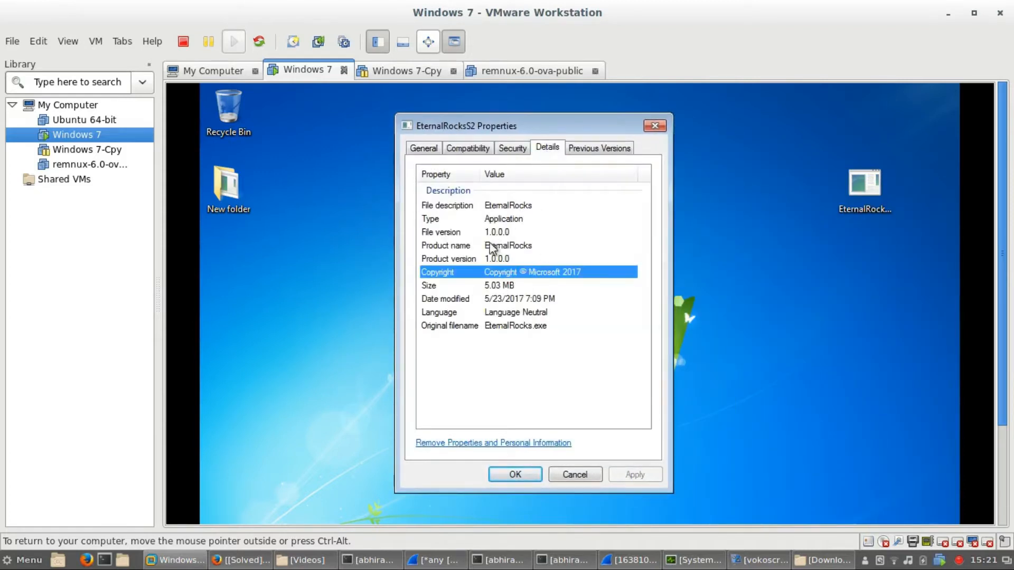
{"action": "left_click", "coordinate": [461, 232]}
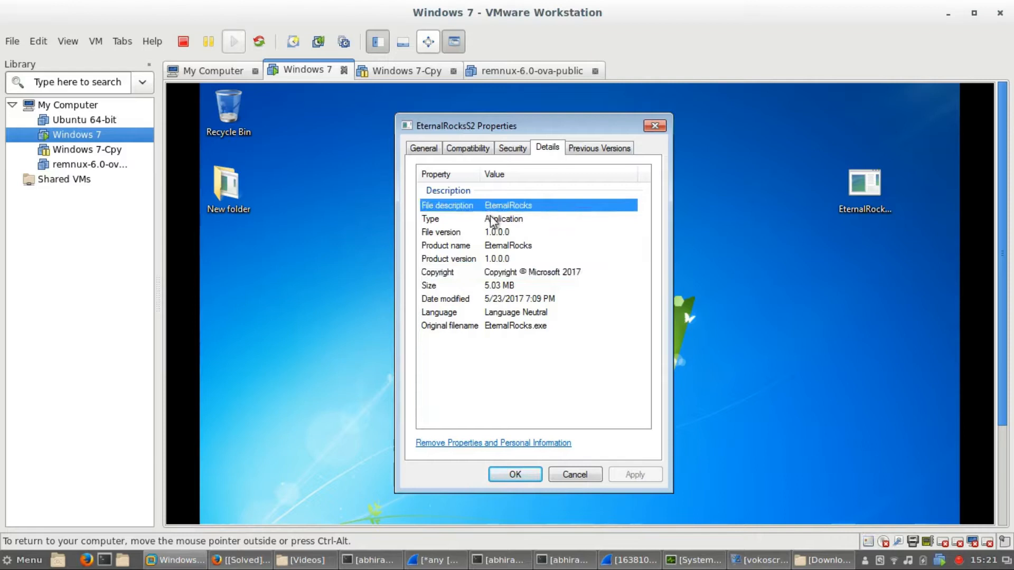
{"action": "mouse_move", "coordinate": [628, 152]}
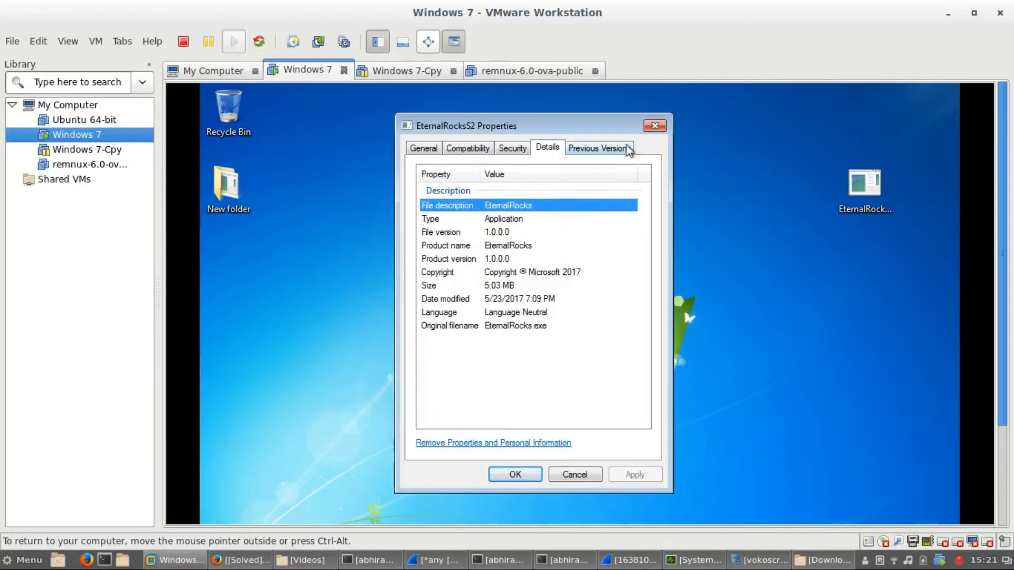
{"action": "mouse_move", "coordinate": [532, 222]}
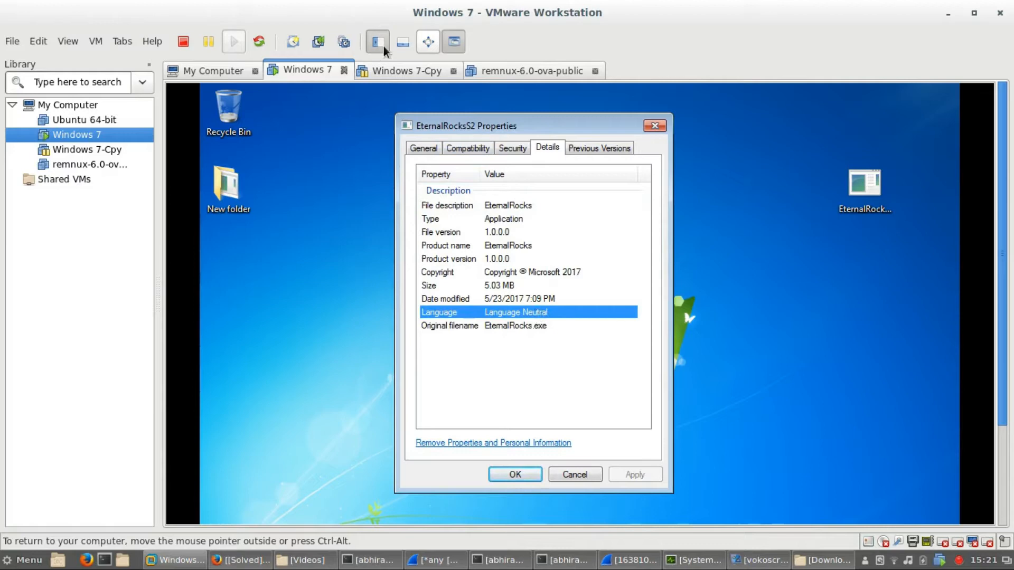
{"action": "left_click", "coordinate": [378, 41]}
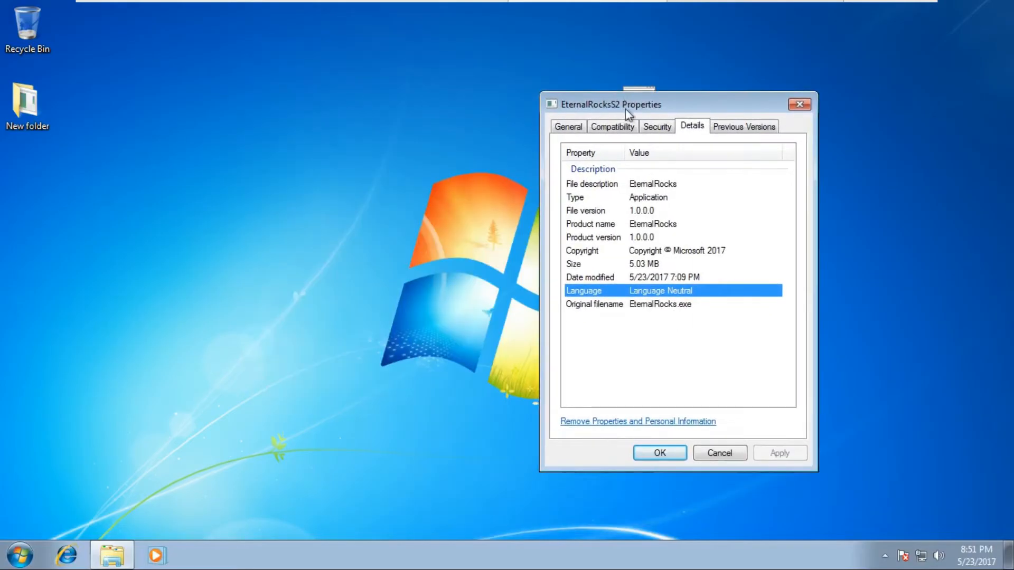
View EternalRocksS2's Security tab, then the General tab showing its 5.03 MB size.
{"action": "left_click", "coordinate": [656, 126]}
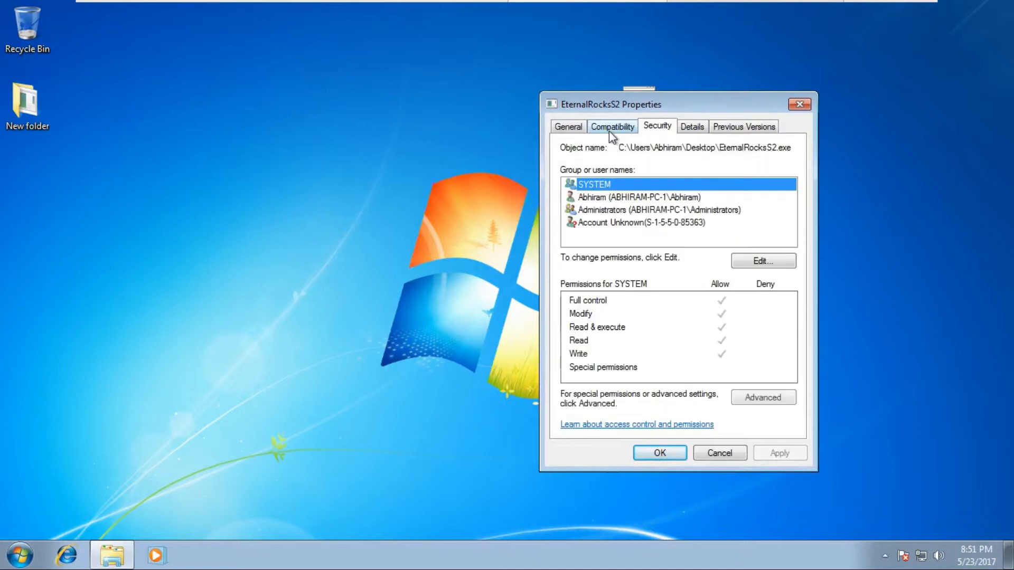
{"action": "left_click", "coordinate": [569, 126]}
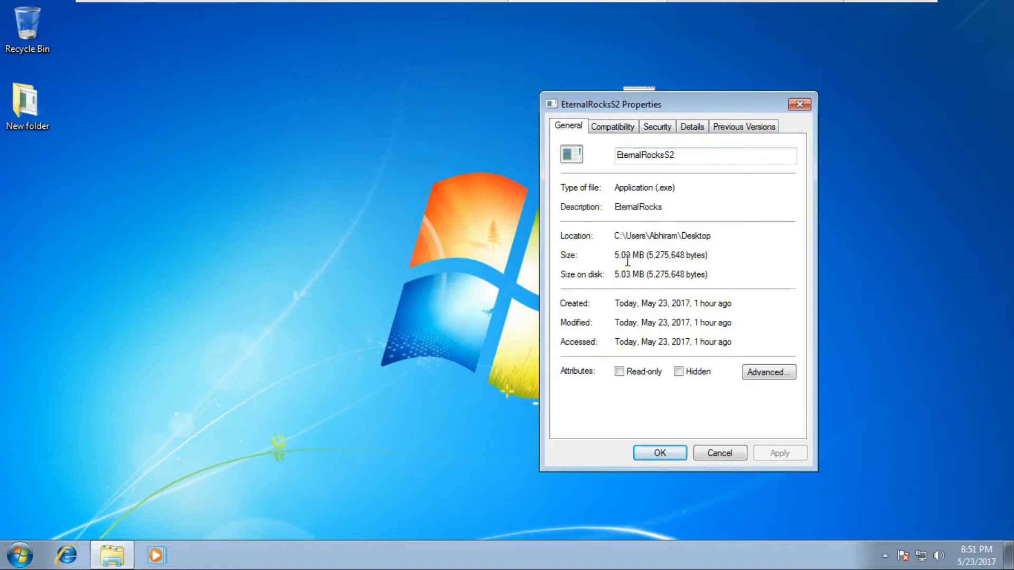
{"action": "mouse_move", "coordinate": [623, 258]}
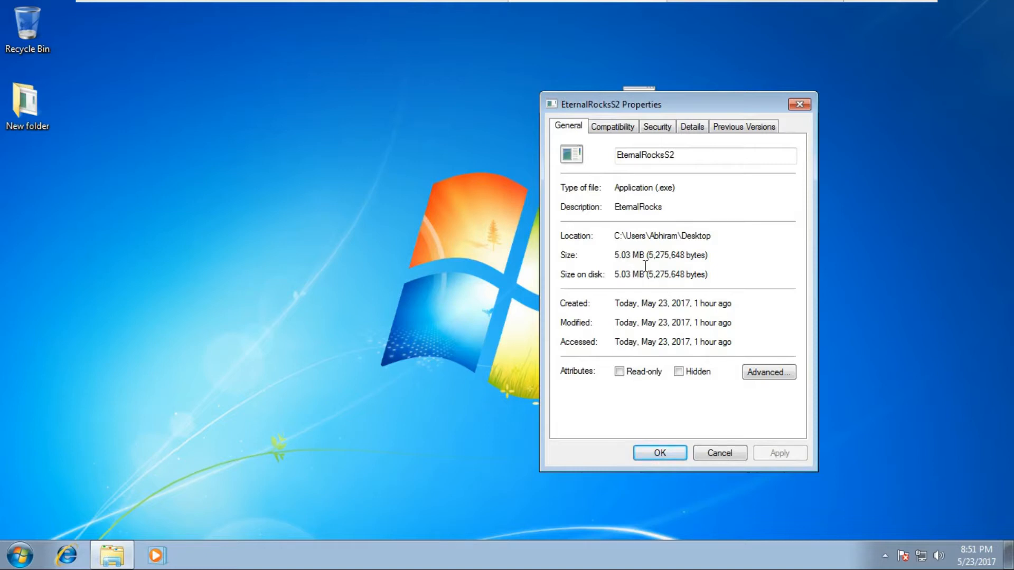
{"action": "mouse_move", "coordinate": [639, 269]}
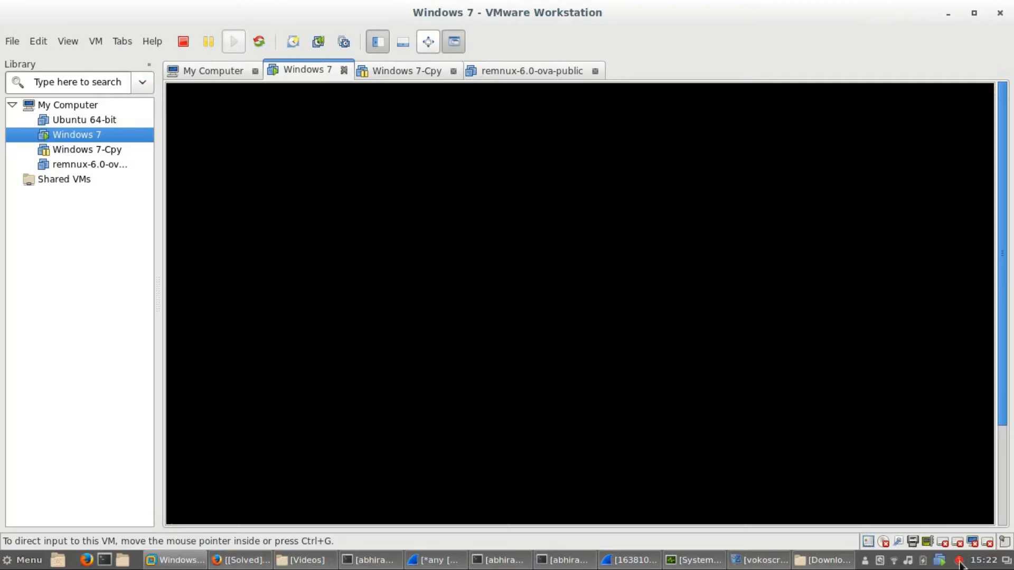
{"action": "mouse_move", "coordinate": [362, 46]}
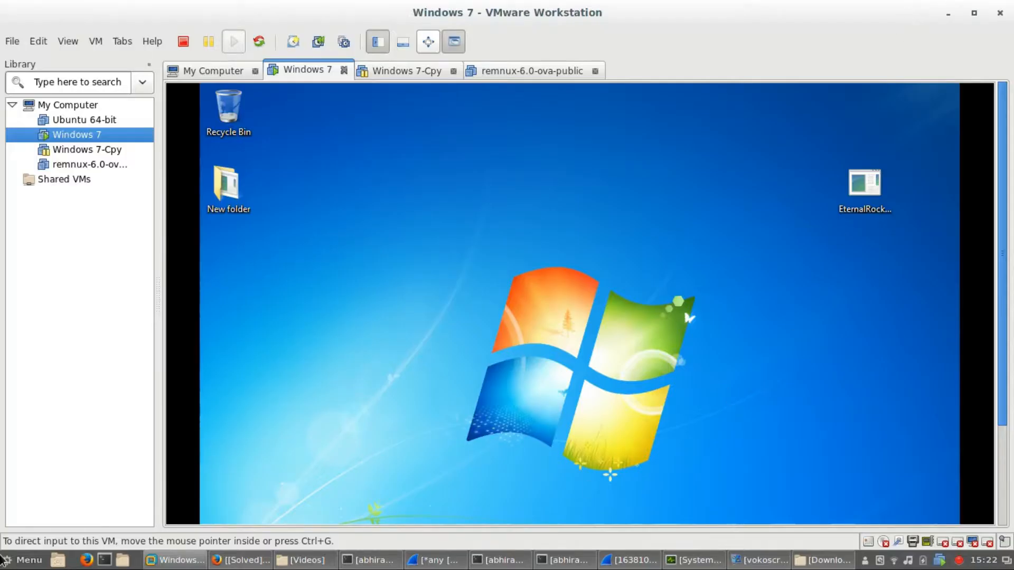
Search the host's All Applications menu for 'wire' to find Wireshark.
{"action": "left_click", "coordinate": [22, 560]}
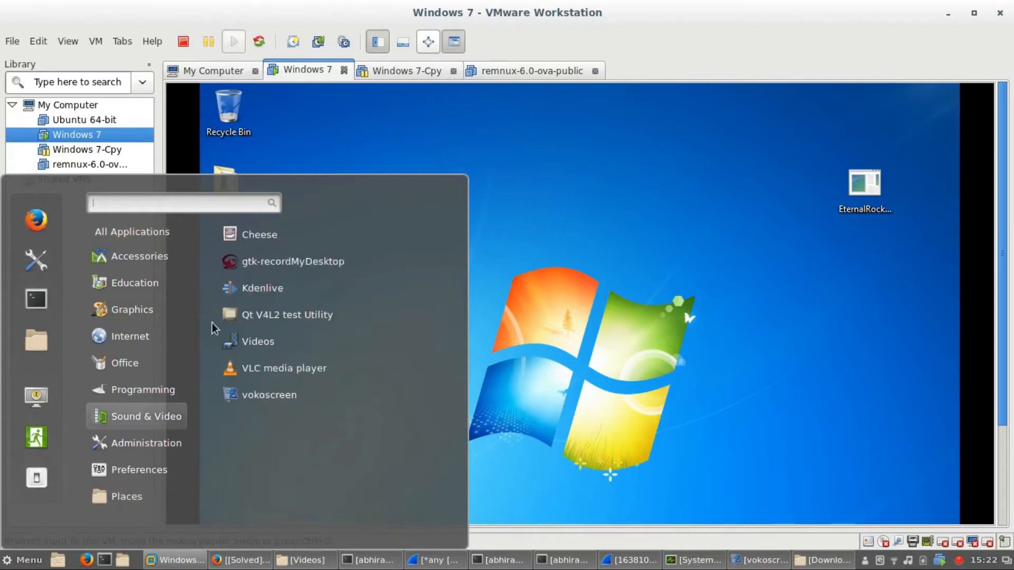
{"action": "left_click", "coordinate": [132, 232]}
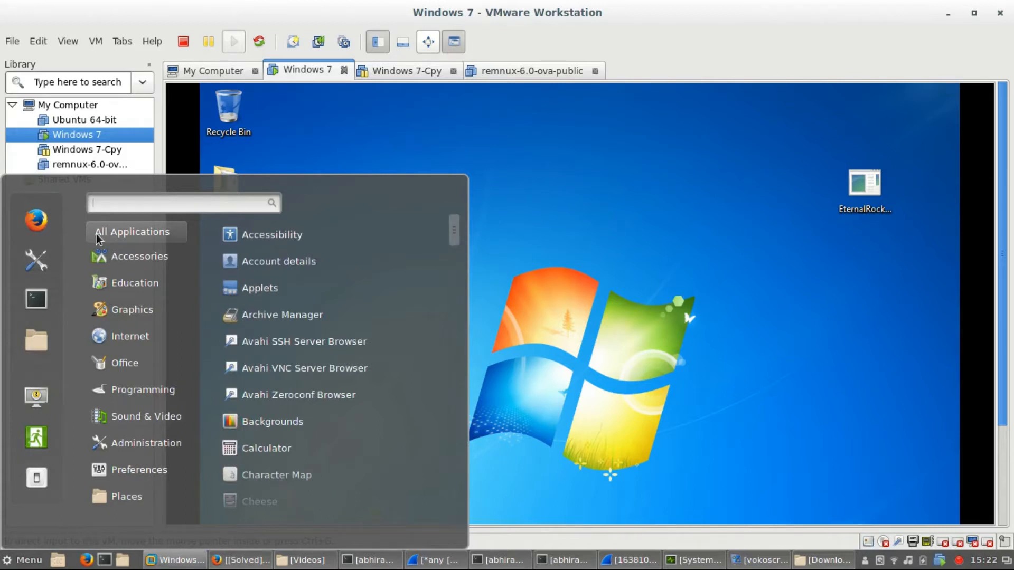
{"action": "type", "text": "wire"}
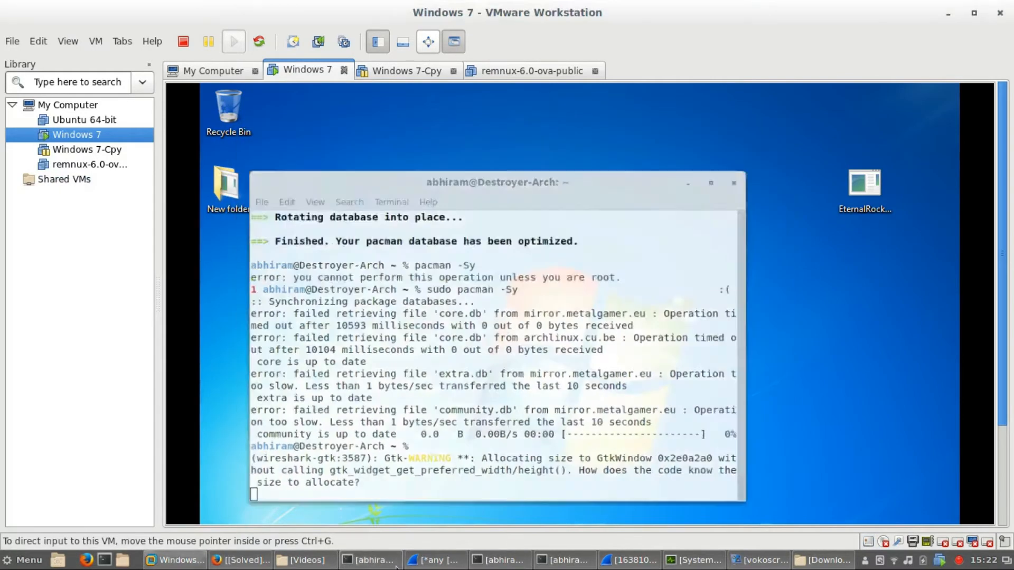
Minimize the capturing Wireshark window to bring back the Windows 7 VM.
{"action": "left_click", "coordinate": [439, 560]}
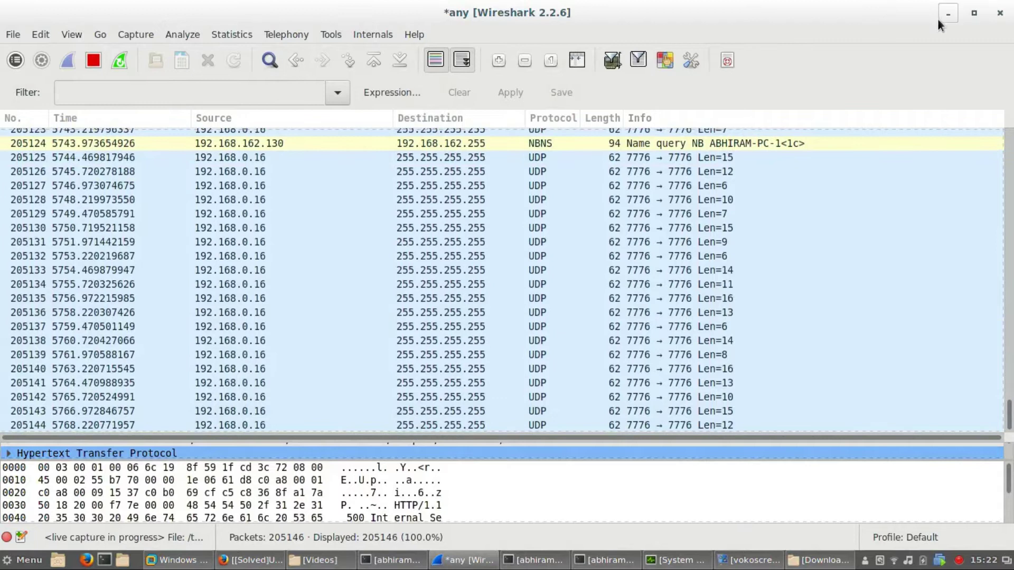
{"action": "left_click", "coordinate": [179, 561]}
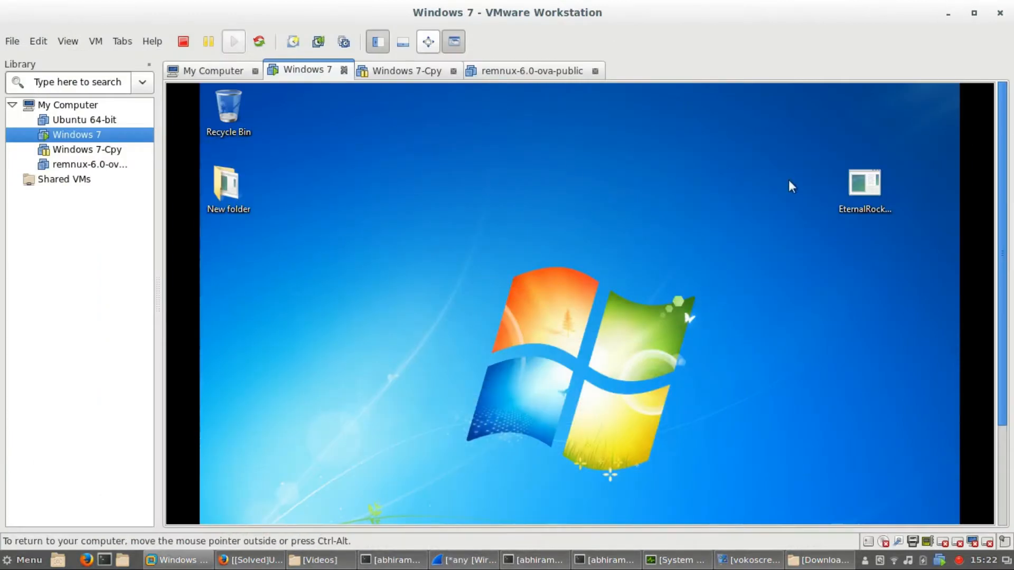
Set the VM's CD/DVD drive to the processhacker.iso disc image and save.
{"action": "left_click", "coordinate": [863, 182]}
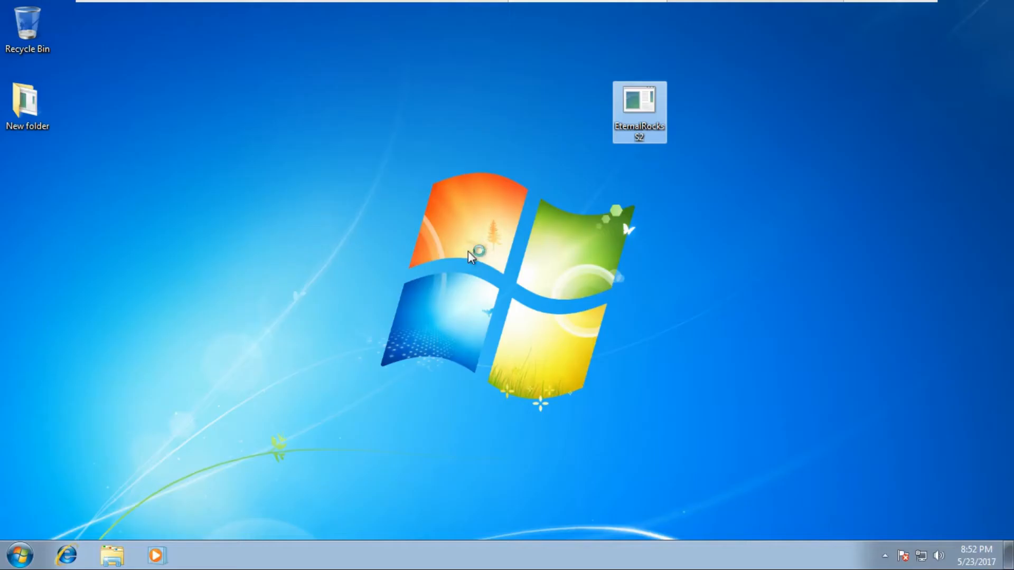
{"action": "left_click", "coordinate": [144, 15]}
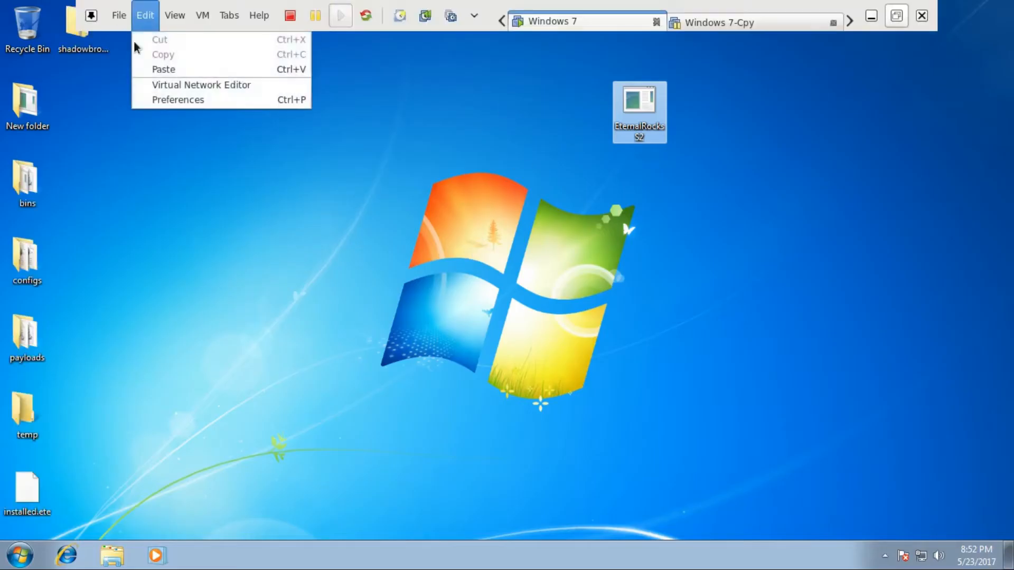
{"action": "left_click", "coordinate": [259, 15]}
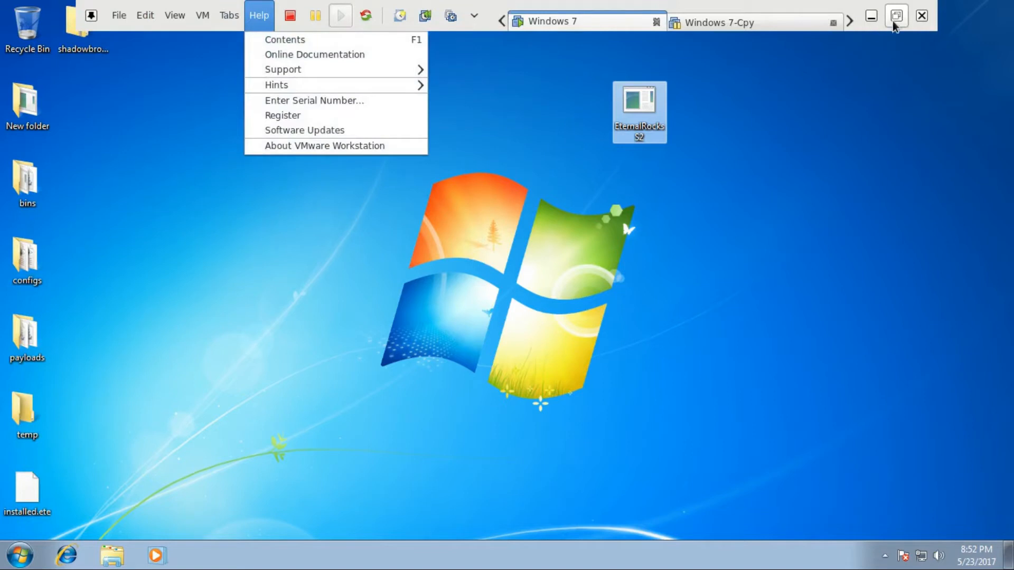
{"action": "left_click", "coordinate": [894, 15]}
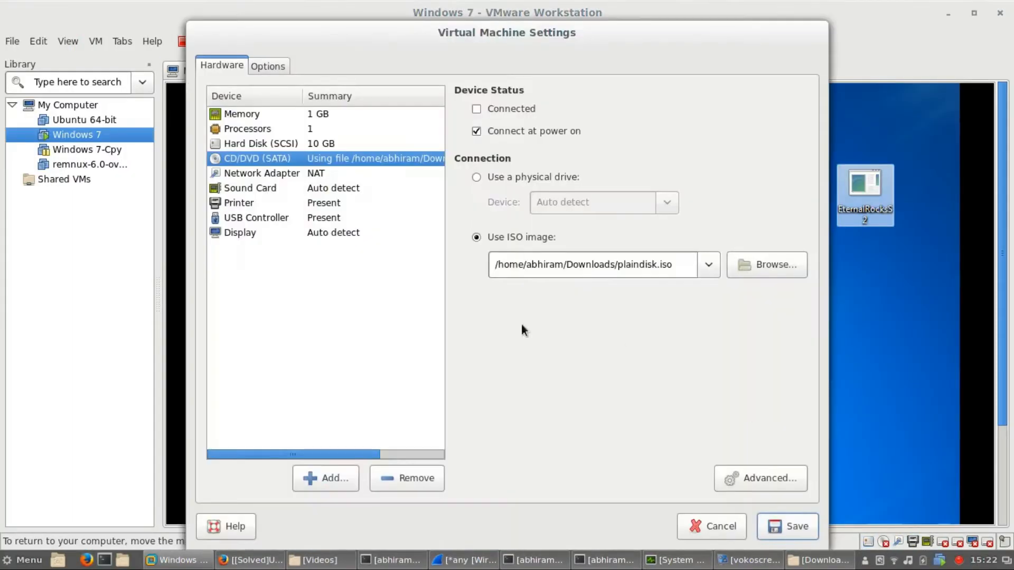
{"action": "left_click", "coordinate": [767, 265]}
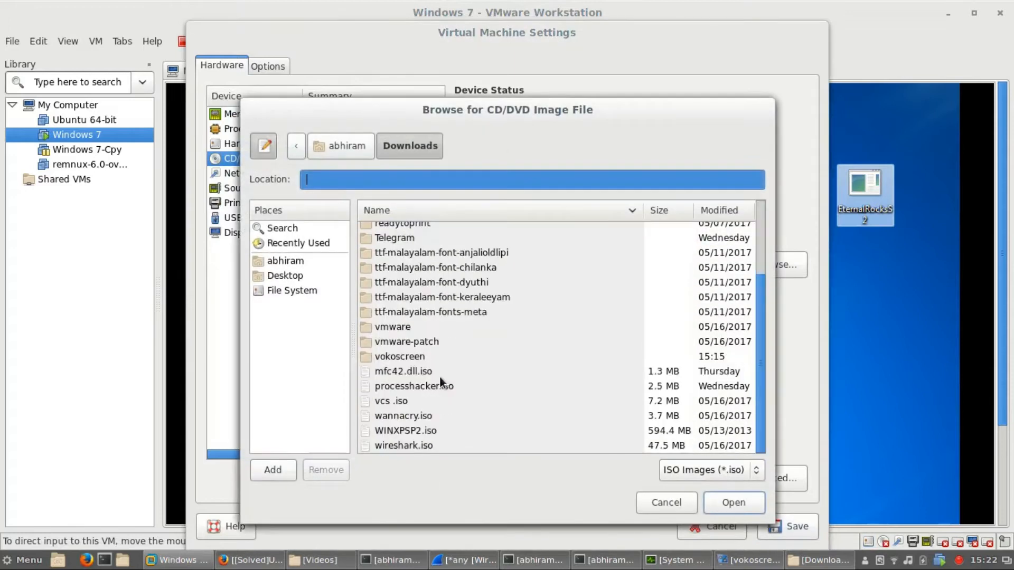
{"action": "left_click", "coordinate": [734, 503]}
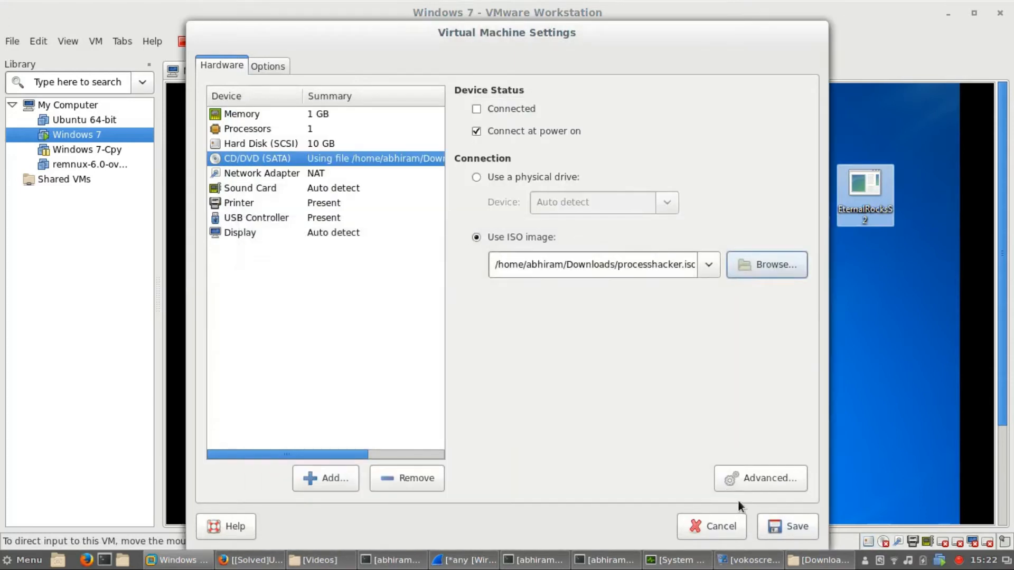
{"action": "left_click", "coordinate": [794, 527]}
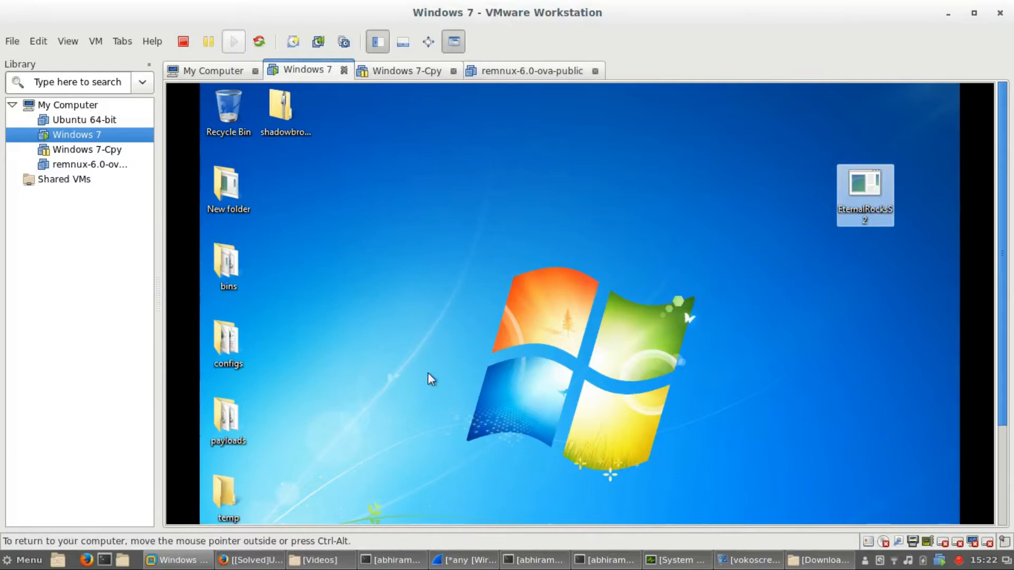
{"action": "mouse_move", "coordinate": [356, 211]}
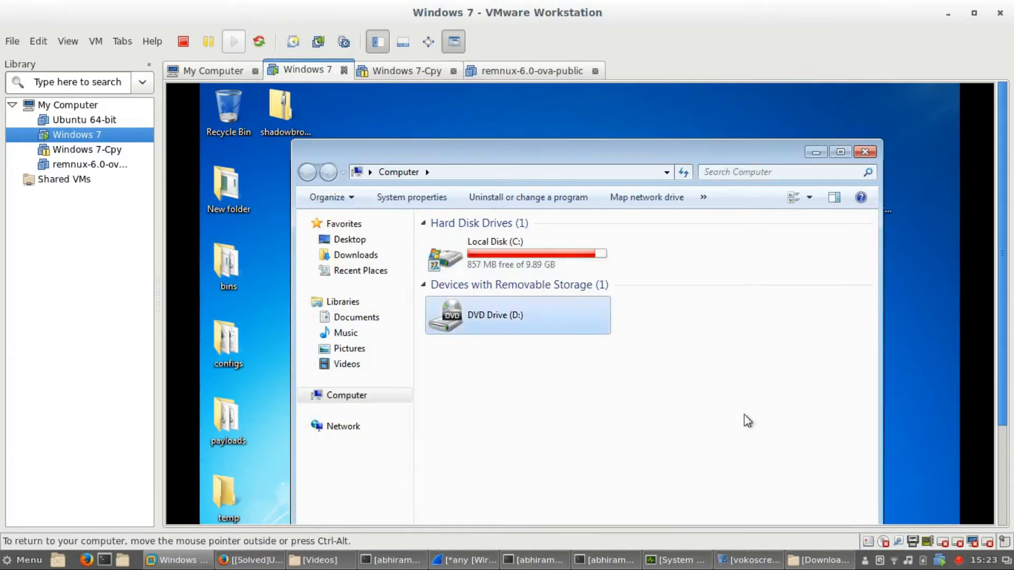
Run processhacker-2.39-setup from DVD Drive (D:) and accept the license and default folder.
{"action": "left_click", "coordinate": [517, 315]}
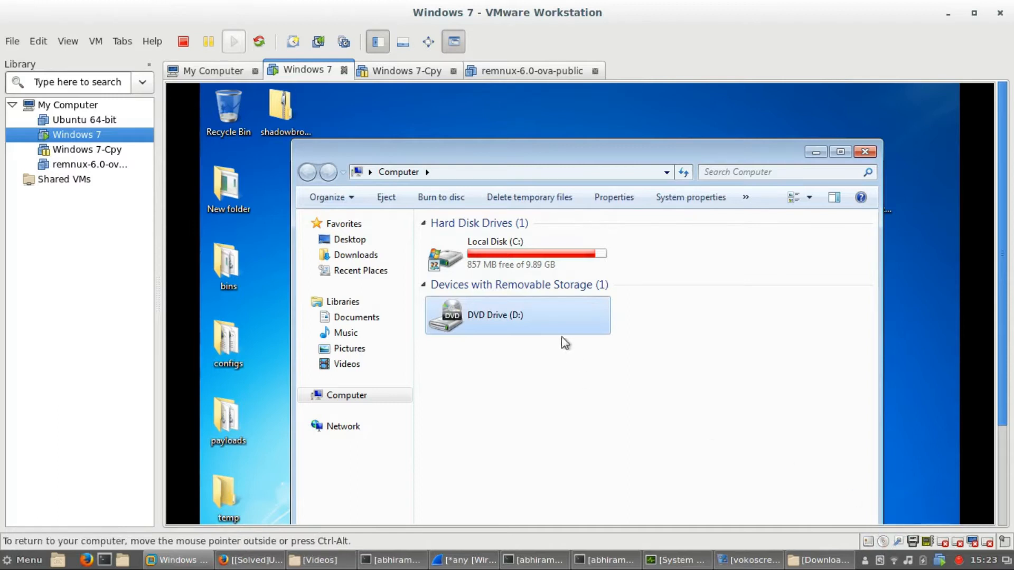
{"action": "double_click", "coordinate": [496, 316]}
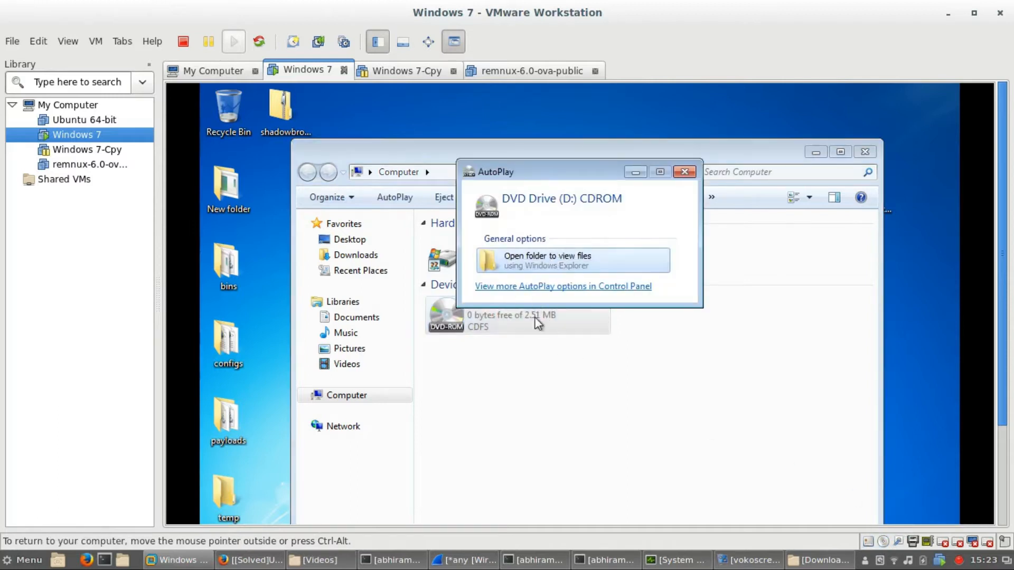
{"action": "left_click", "coordinate": [548, 260]}
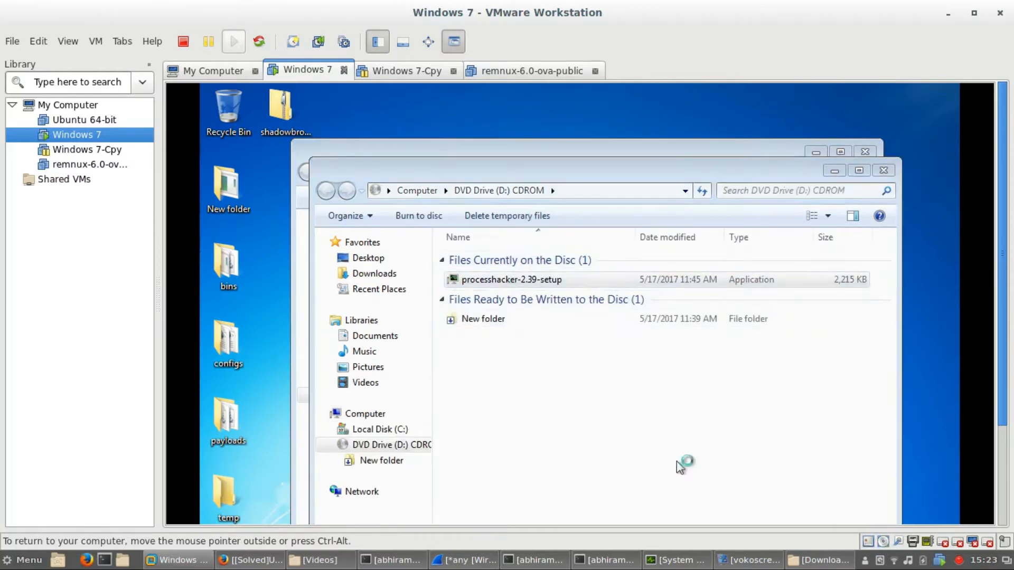
{"action": "double_click", "coordinate": [511, 279]}
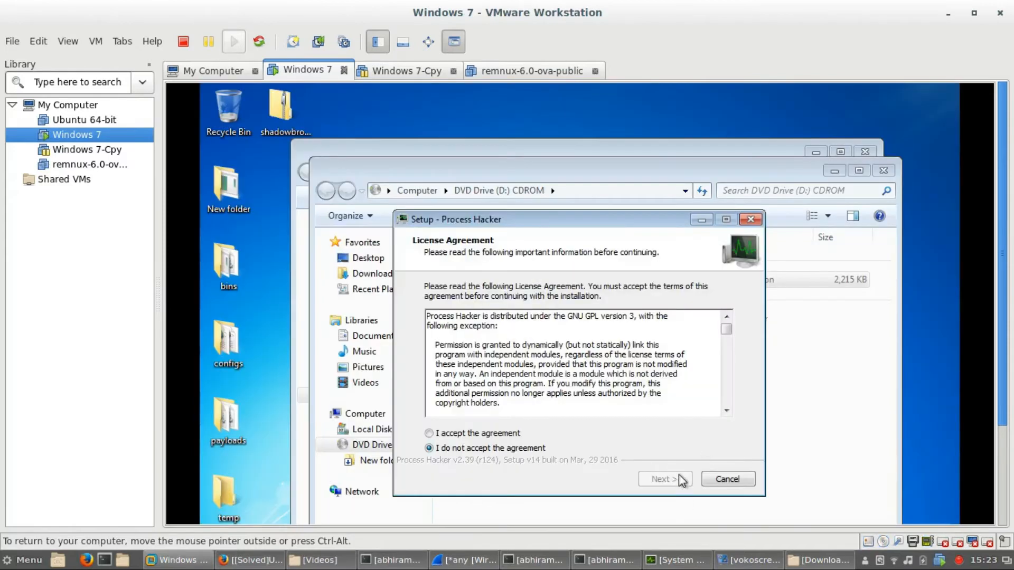
{"action": "left_click", "coordinate": [665, 479]}
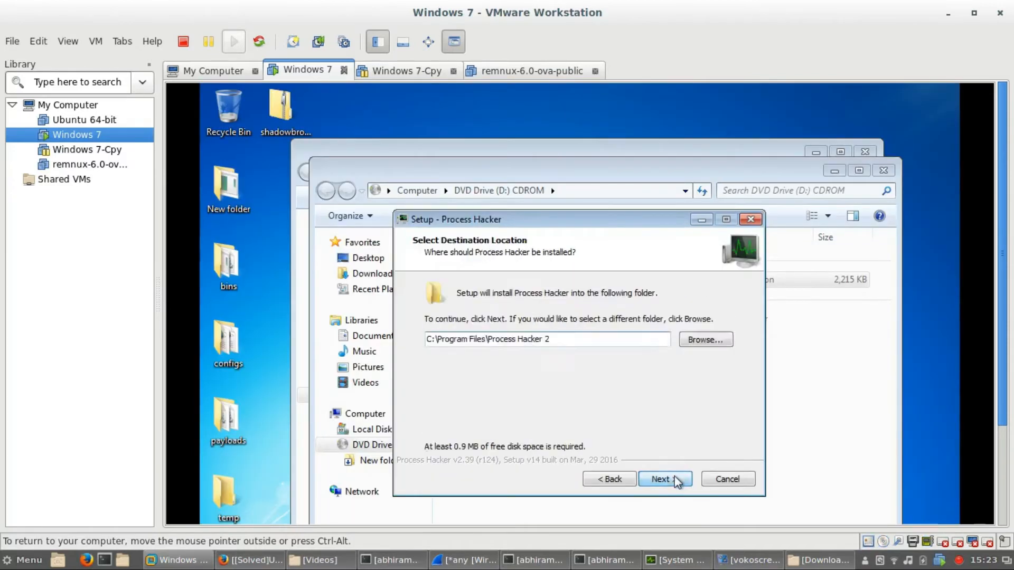
{"action": "left_click", "coordinate": [665, 479]}
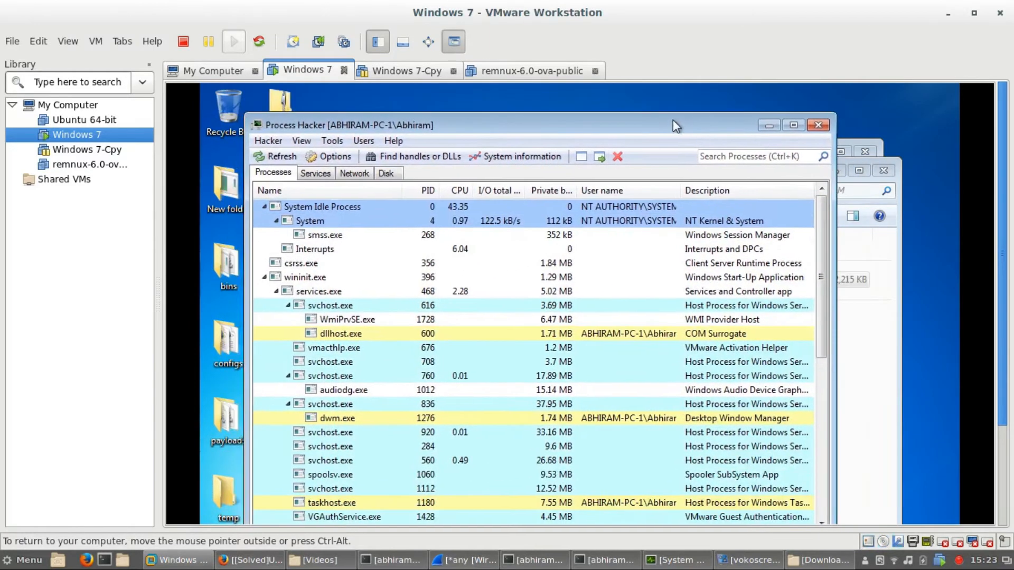
Find EternalRocksS2.exe in Process Hacker's process tree, then view the Network tab's connections.
{"action": "left_click", "coordinate": [351, 173]}
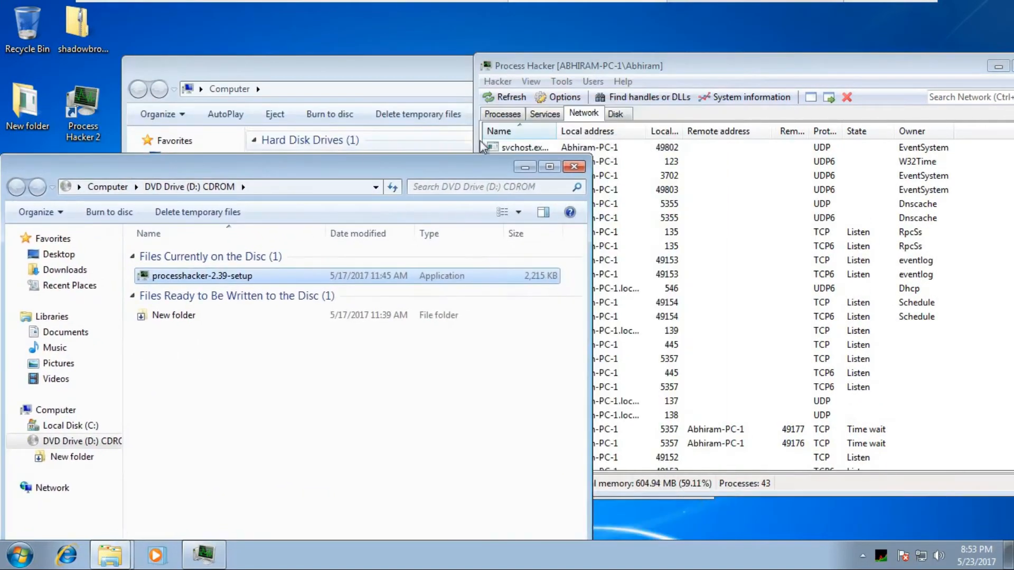
{"action": "left_click", "coordinate": [502, 113]}
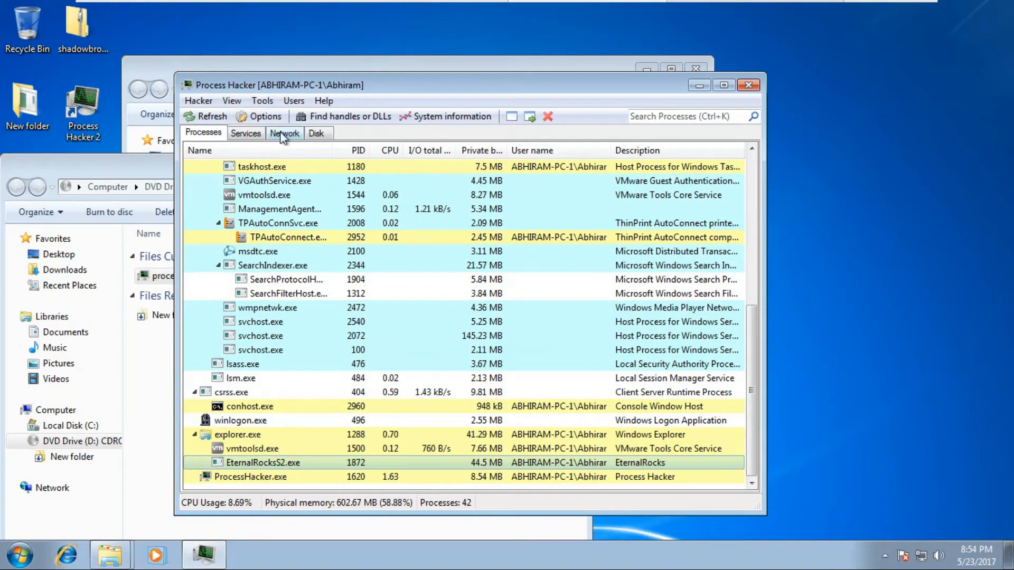
{"action": "left_click", "coordinate": [285, 133]}
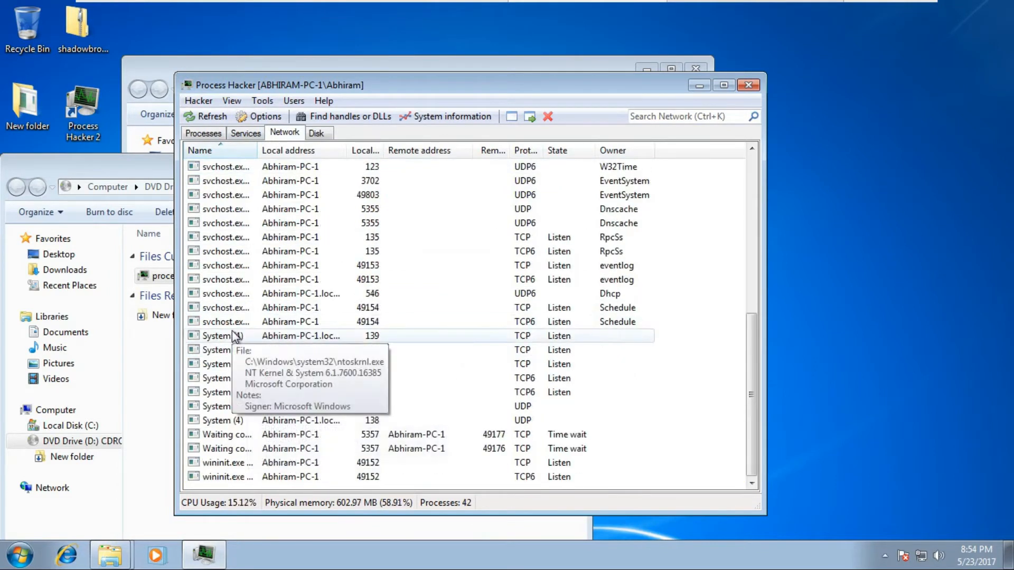
{"action": "mouse_move", "coordinate": [255, 355]}
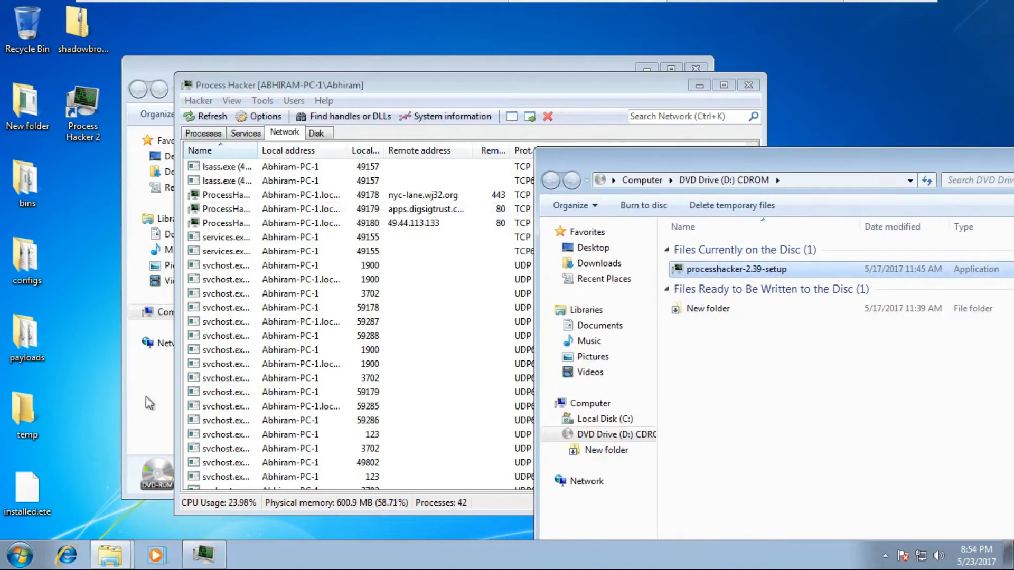
Return to Process Hacker's process list in the Windows 7 VM.
{"action": "left_click", "coordinate": [80, 102]}
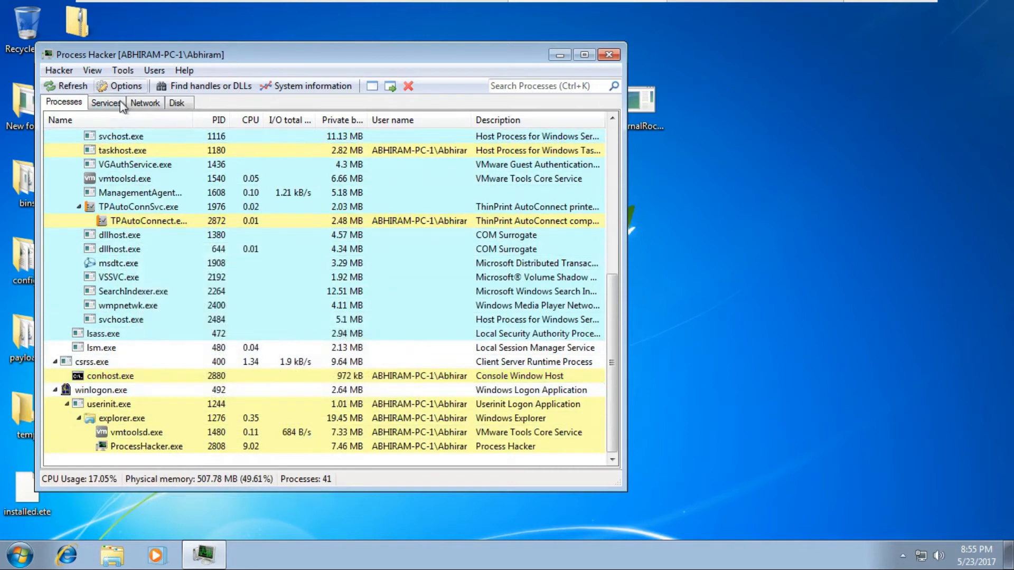
{"action": "left_click", "coordinate": [145, 103]}
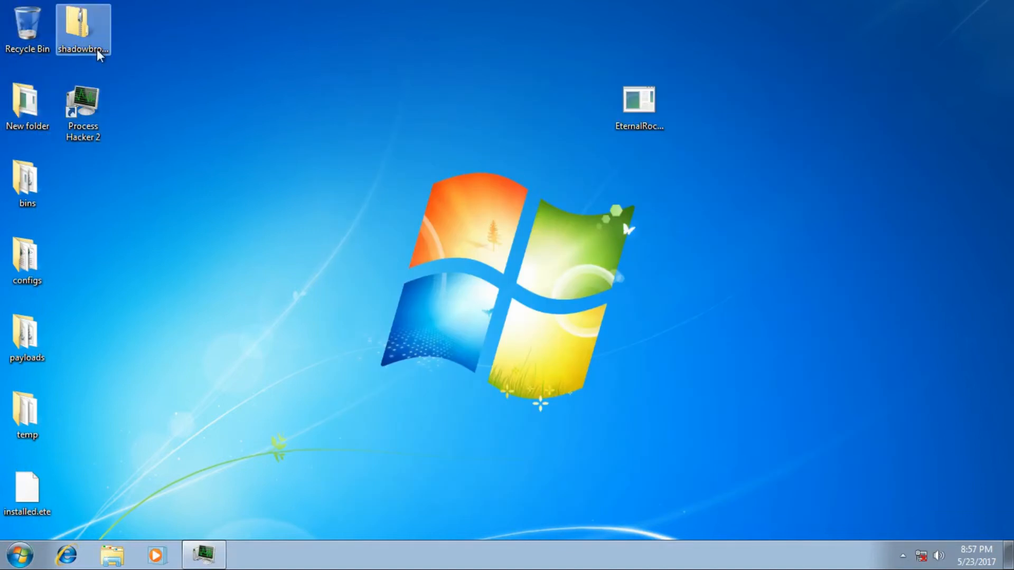
Open the shadowbrokers archive's bins folder and glance at the archive's properties.
{"action": "double_click", "coordinate": [85, 24]}
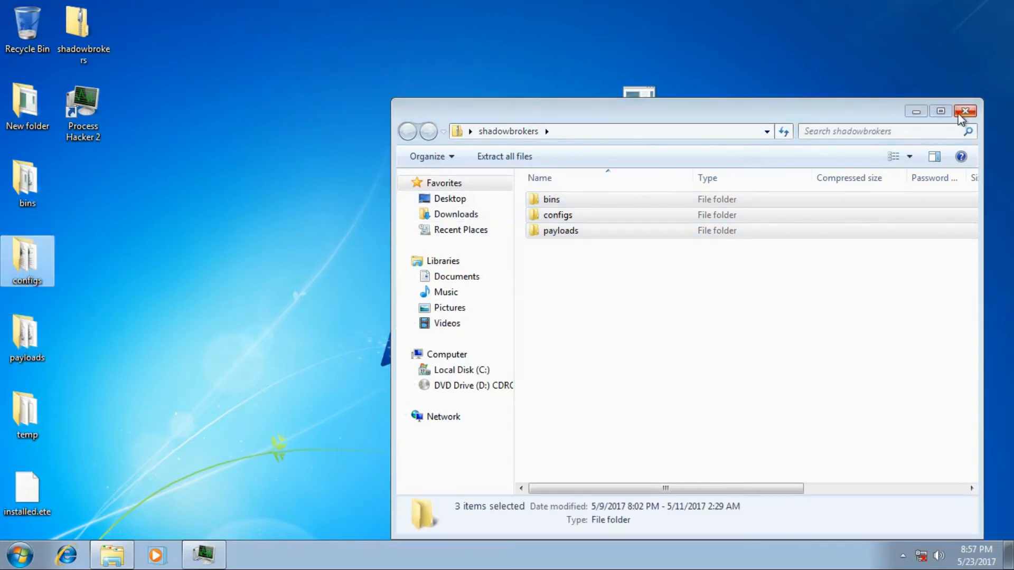
{"action": "double_click", "coordinate": [551, 199]}
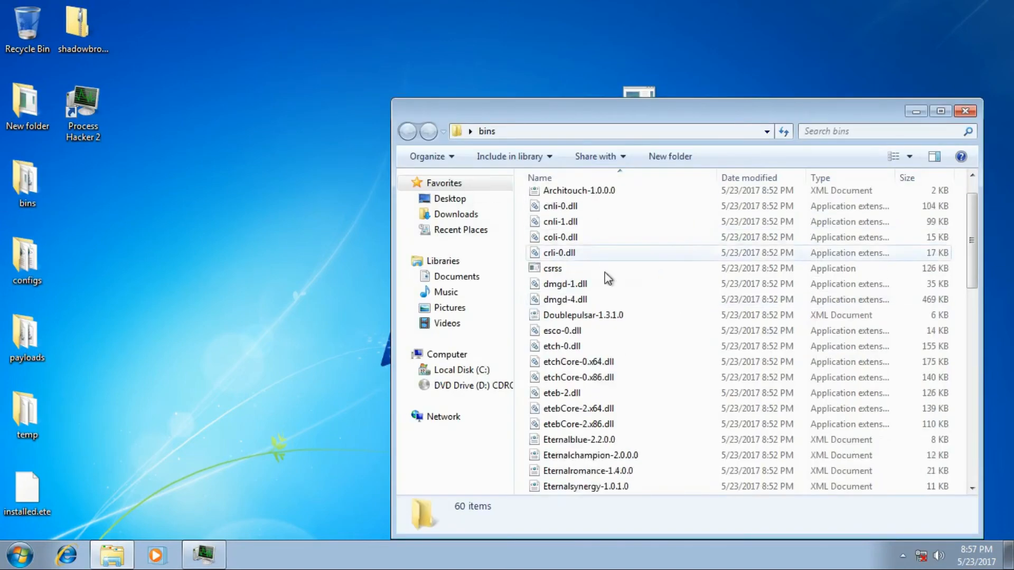
{"action": "scroll", "scroll_direction": "down", "scroll_amount": 3}
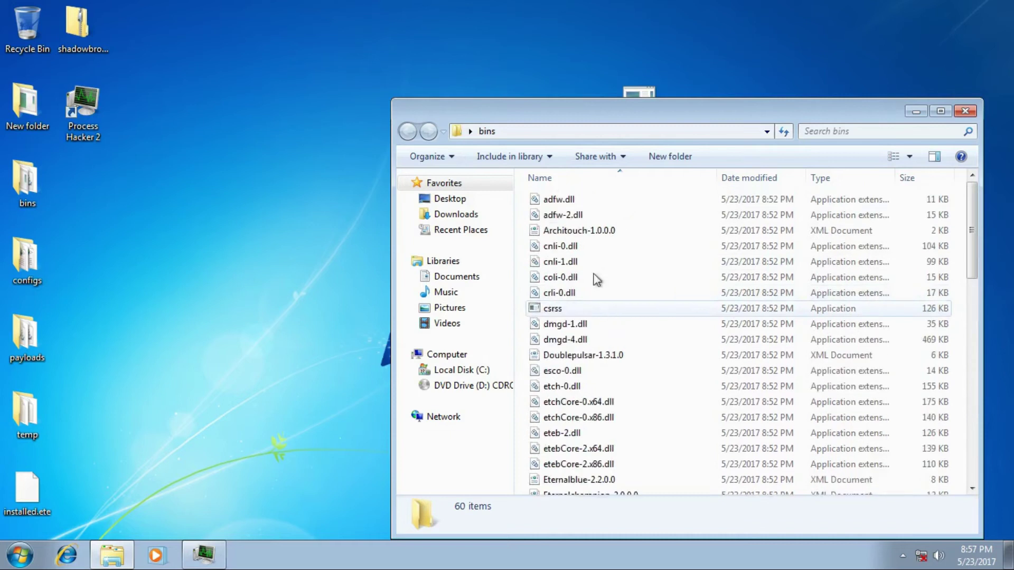
{"action": "right_click", "coordinate": [78, 21]}
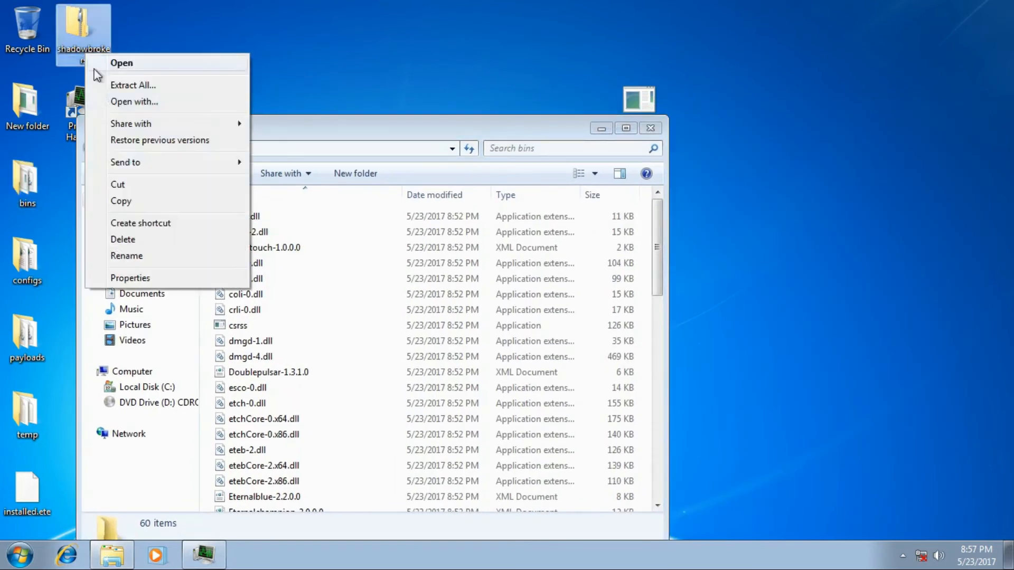
{"action": "left_click", "coordinate": [130, 278]}
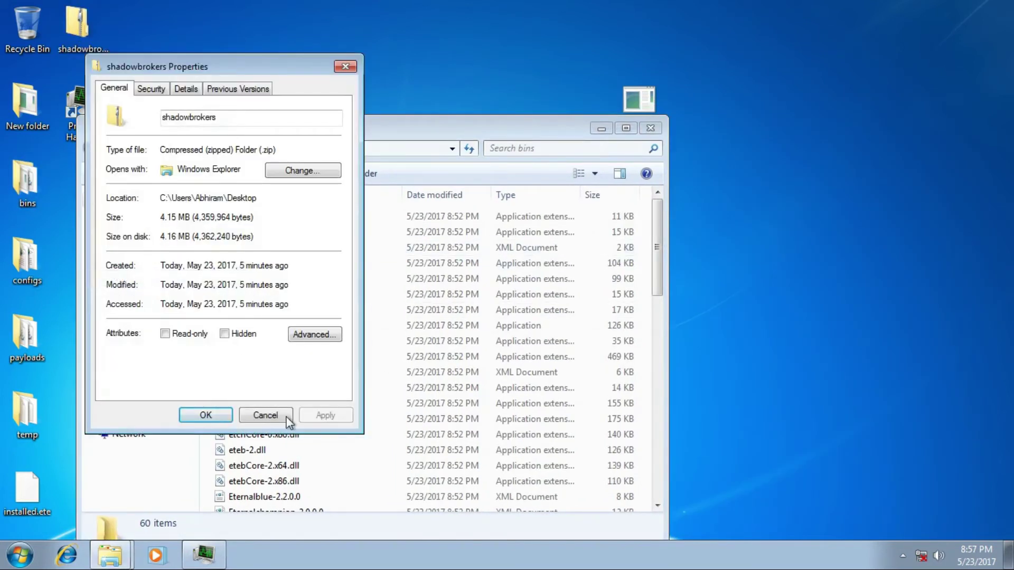
{"action": "left_click", "coordinate": [265, 415]}
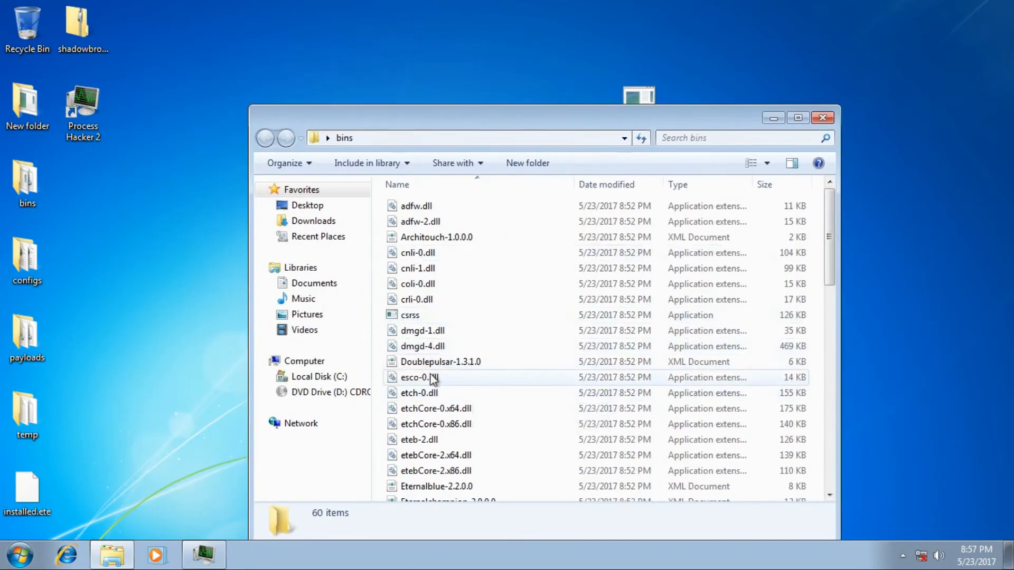
Scroll through the 60 dropped files, from Eternalblue tools to fake taskmgr and winlogon.
{"action": "scroll", "scroll_direction": "down", "scroll_amount": 3}
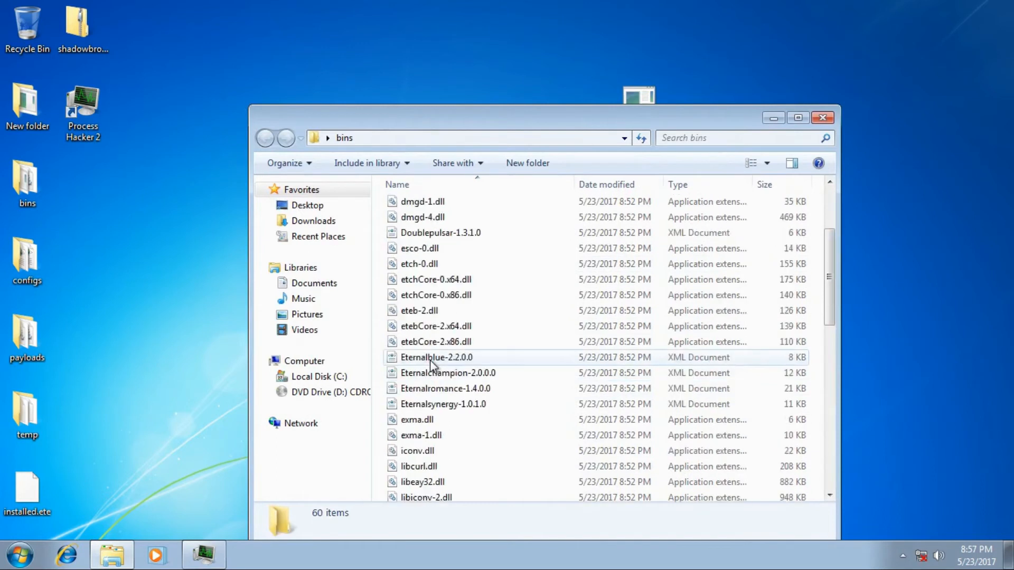
{"action": "scroll", "scroll_direction": "down", "scroll_amount": 3}
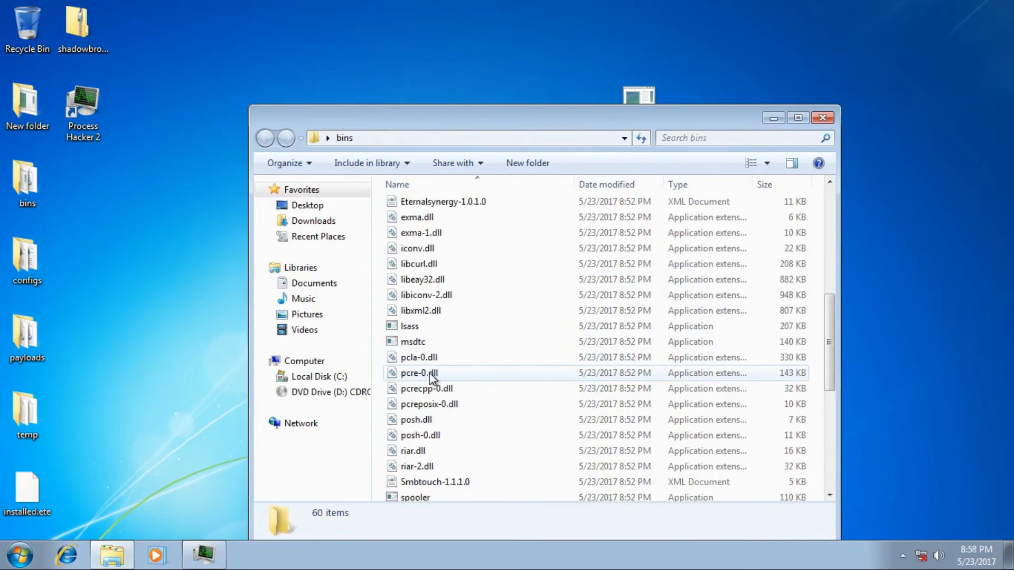
{"action": "scroll", "scroll_direction": "up", "scroll_amount": 3}
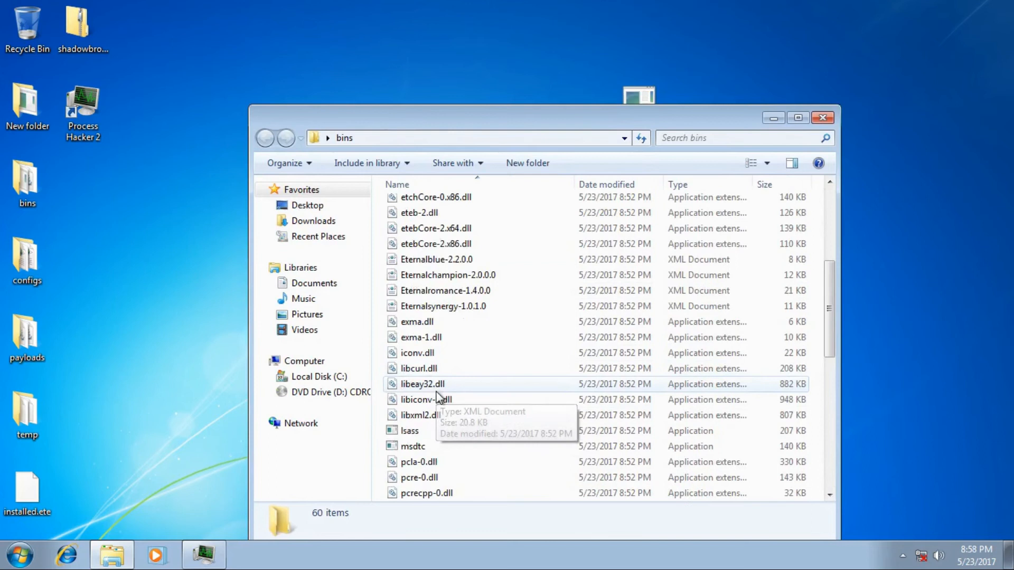
{"action": "scroll", "scroll_direction": "down", "scroll_amount": 3}
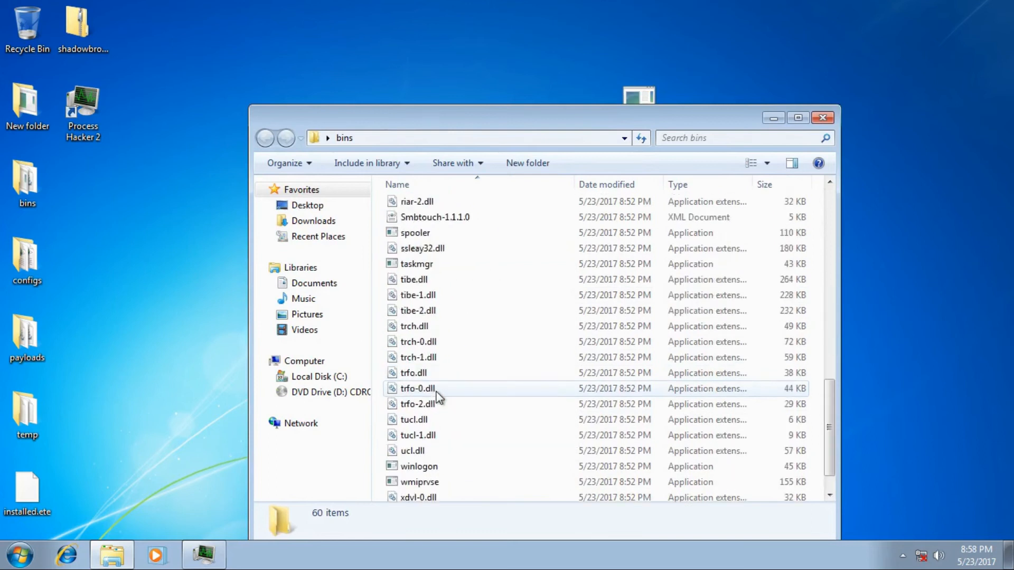
{"action": "scroll", "scroll_direction": "up", "scroll_amount": 3}
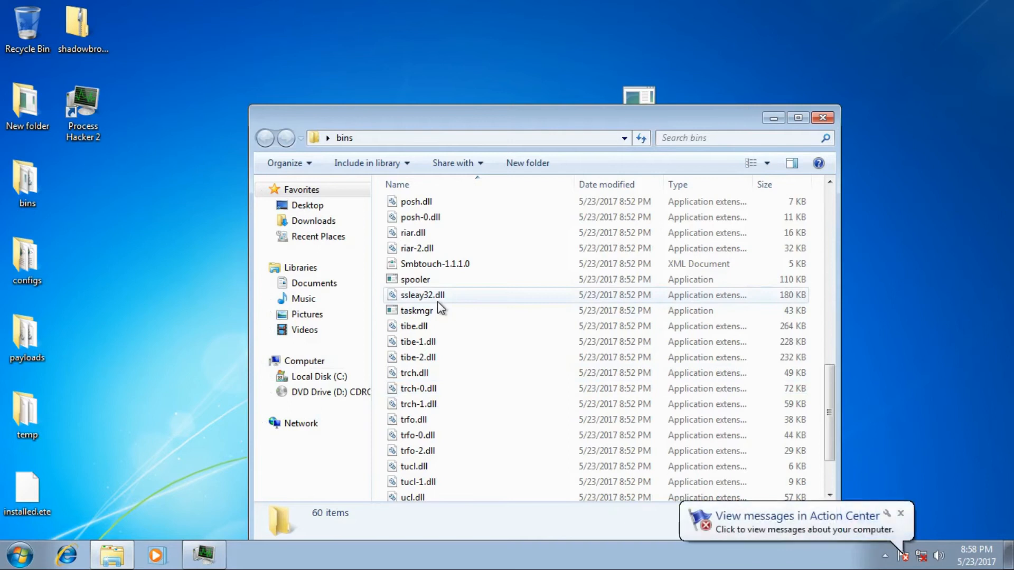
{"action": "scroll", "scroll_direction": "down", "scroll_amount": 3}
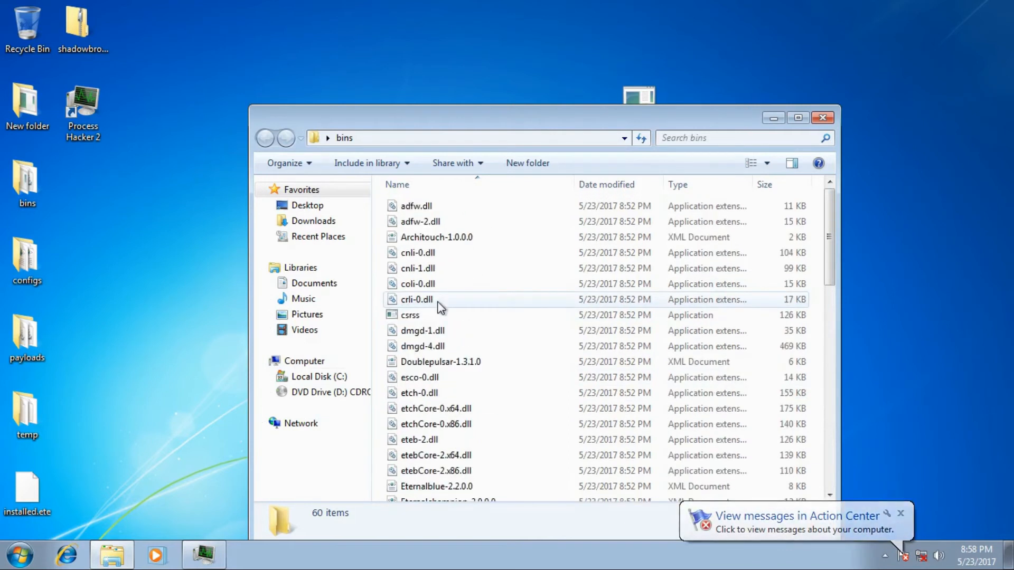
{"action": "scroll", "scroll_direction": "down", "scroll_amount": 3}
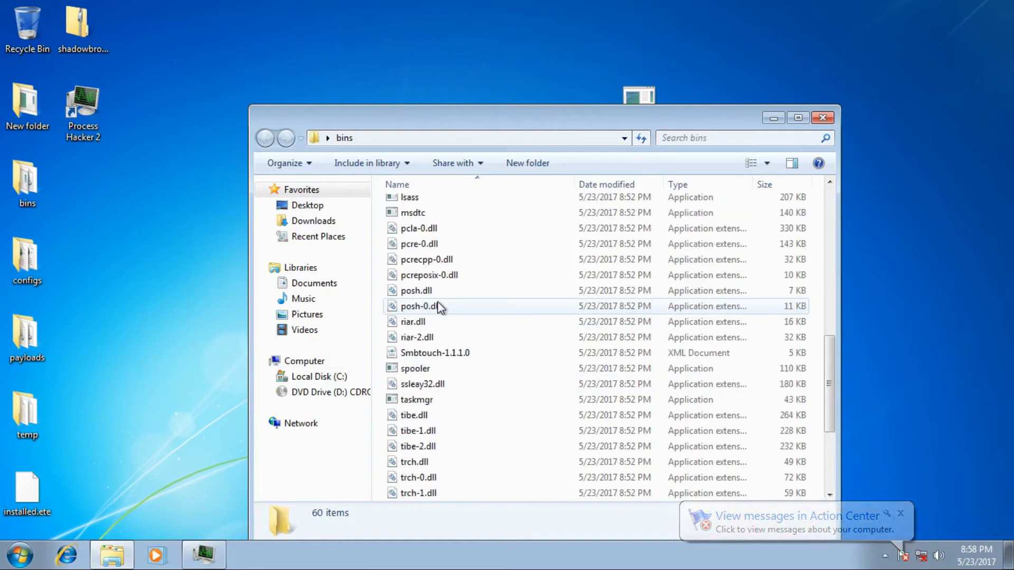
{"action": "scroll", "scroll_direction": "down", "scroll_amount": 3}
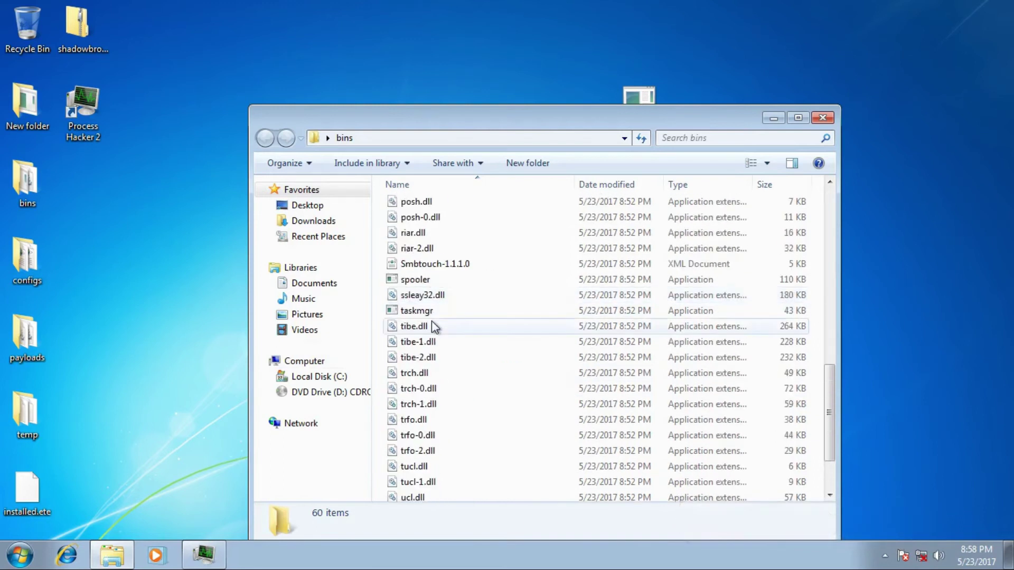
{"action": "scroll", "scroll_direction": "down", "scroll_amount": 3}
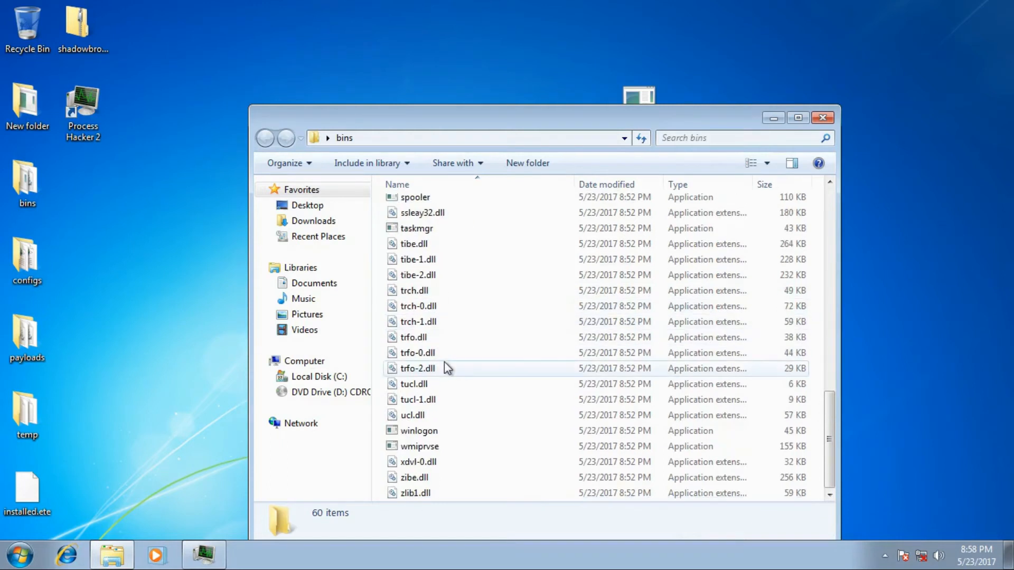
{"action": "mouse_move", "coordinate": [453, 405]}
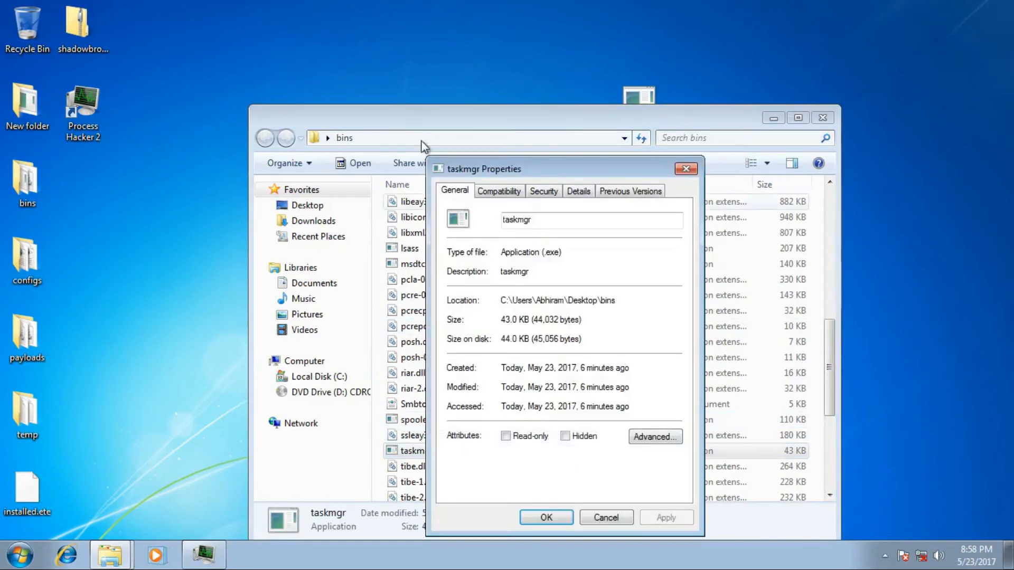
Review taskmgr's Details and General properties, then dismiss the dialog with OK.
{"action": "left_click", "coordinate": [578, 190]}
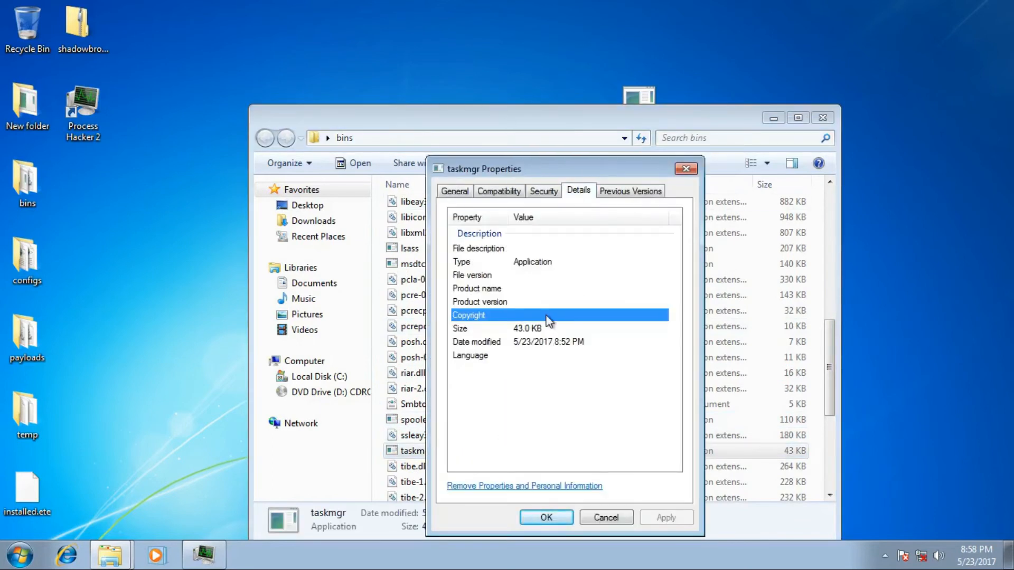
{"action": "left_click", "coordinate": [455, 190]}
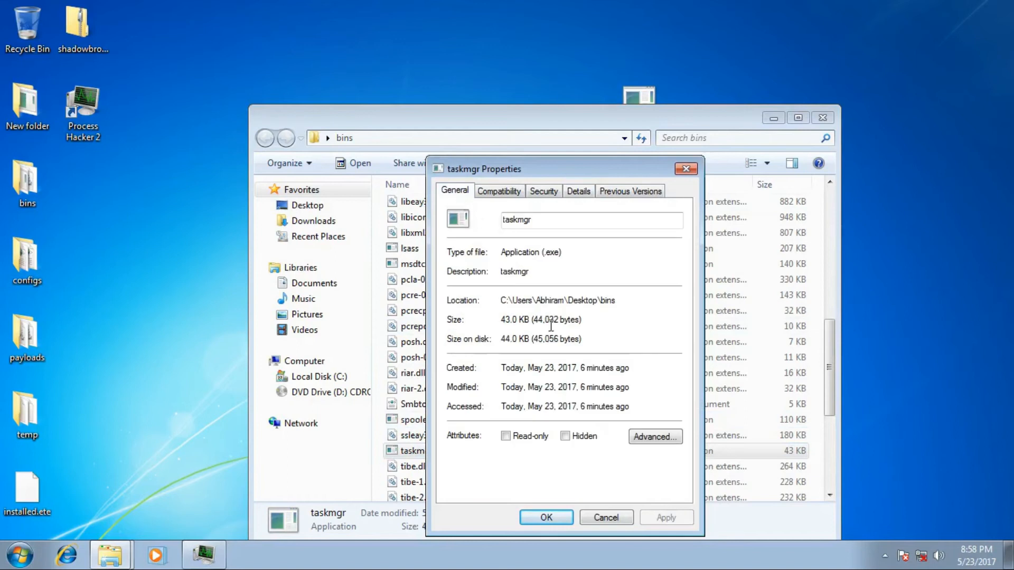
{"action": "left_click", "coordinate": [499, 191]}
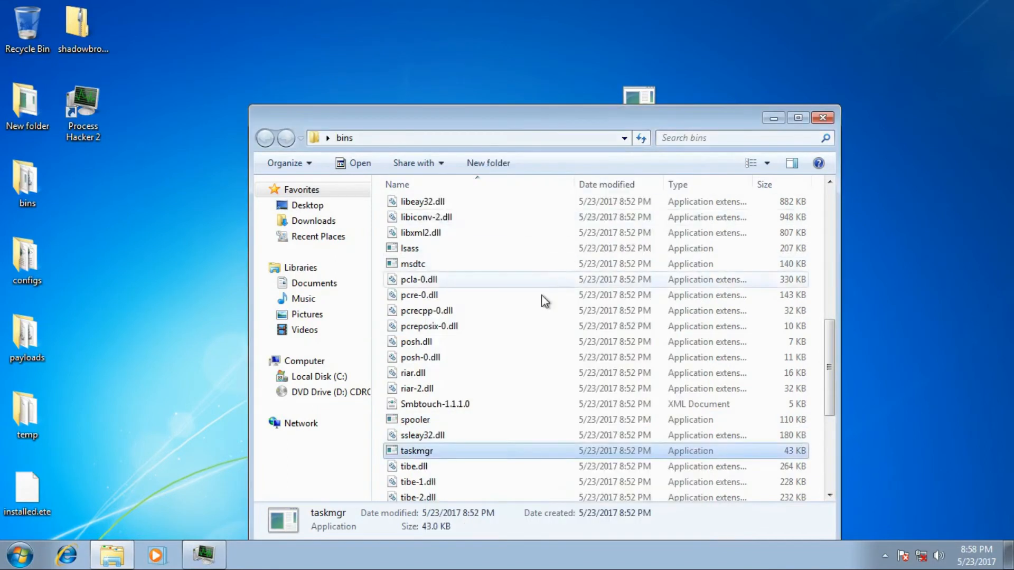
Scroll the bins file list and close the Explorer window, leaving the desktop.
{"action": "scroll", "scroll_direction": "down", "scroll_amount": 3}
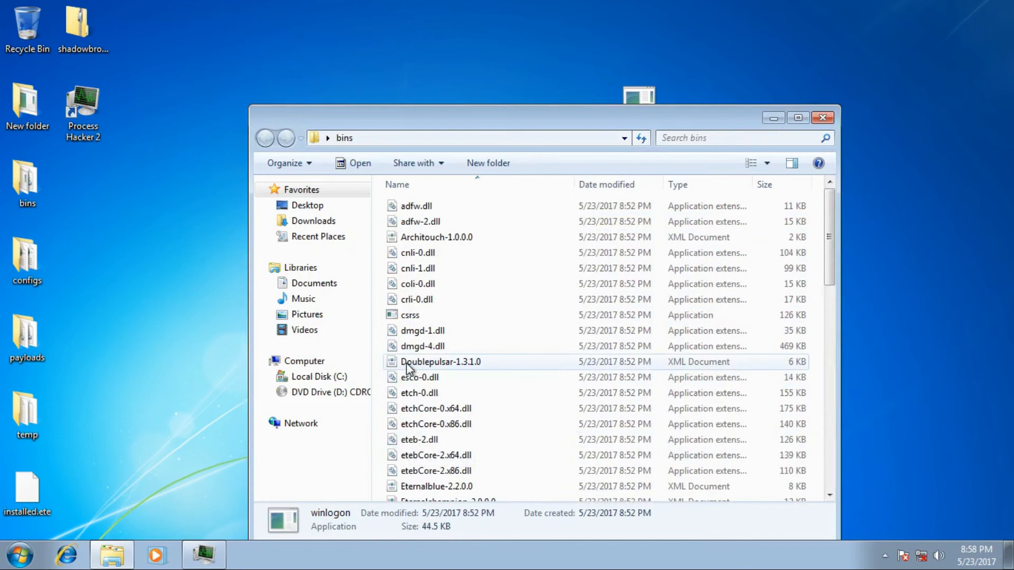
{"action": "scroll", "scroll_direction": "down", "scroll_amount": 3}
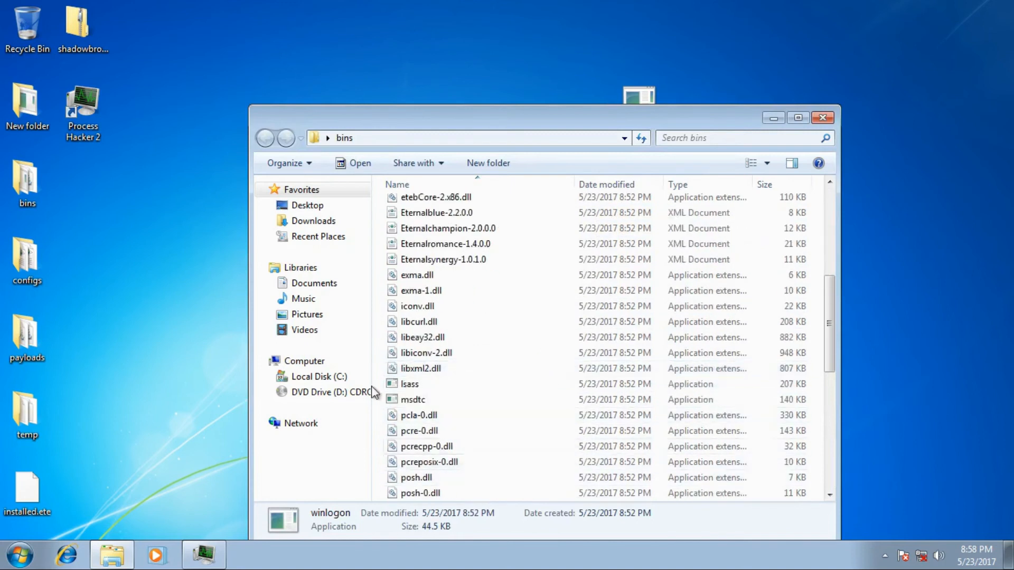
{"action": "left_click", "coordinate": [822, 117]}
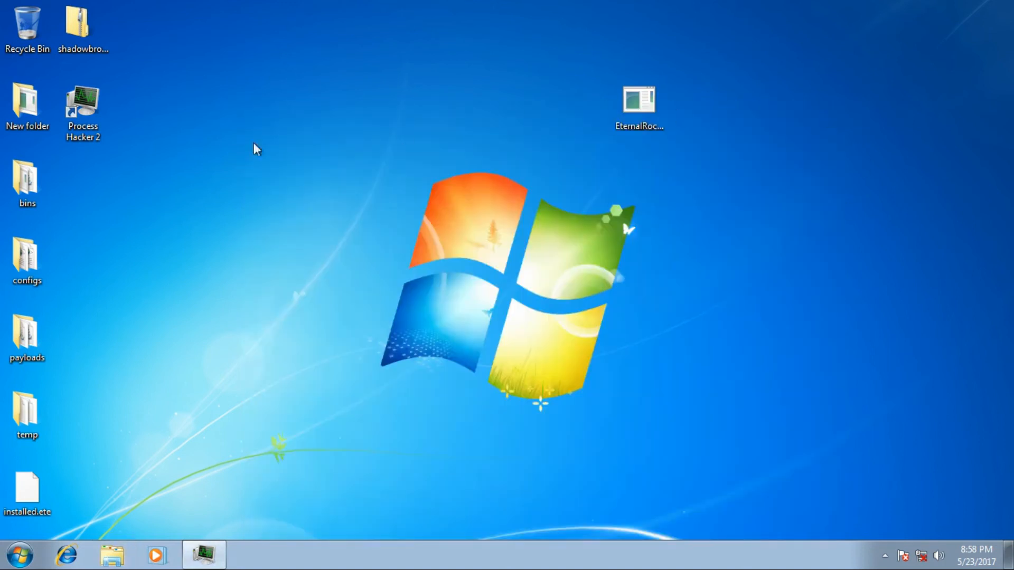
{"action": "left_click", "coordinate": [29, 103]}
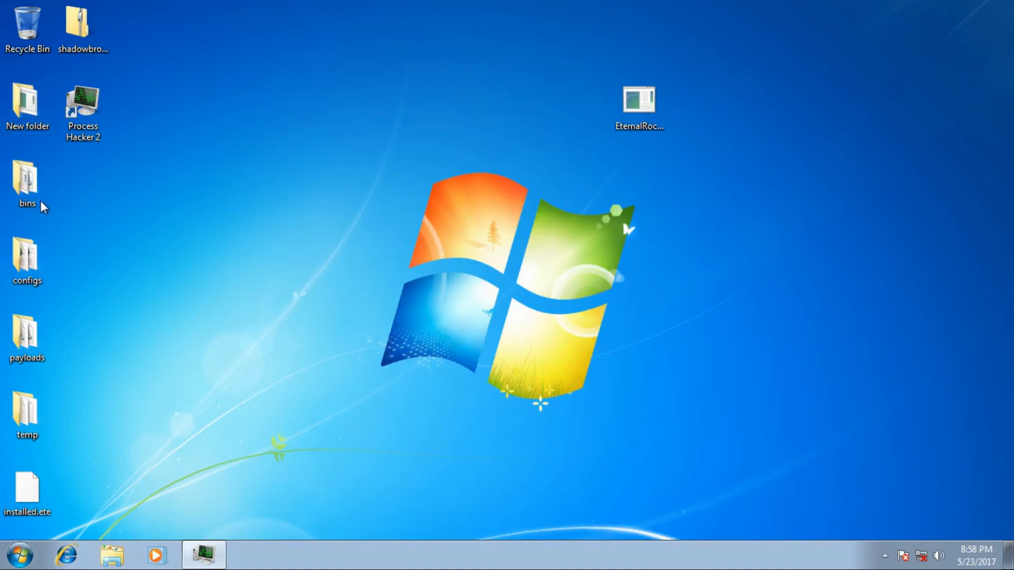
{"action": "left_click", "coordinate": [28, 103]}
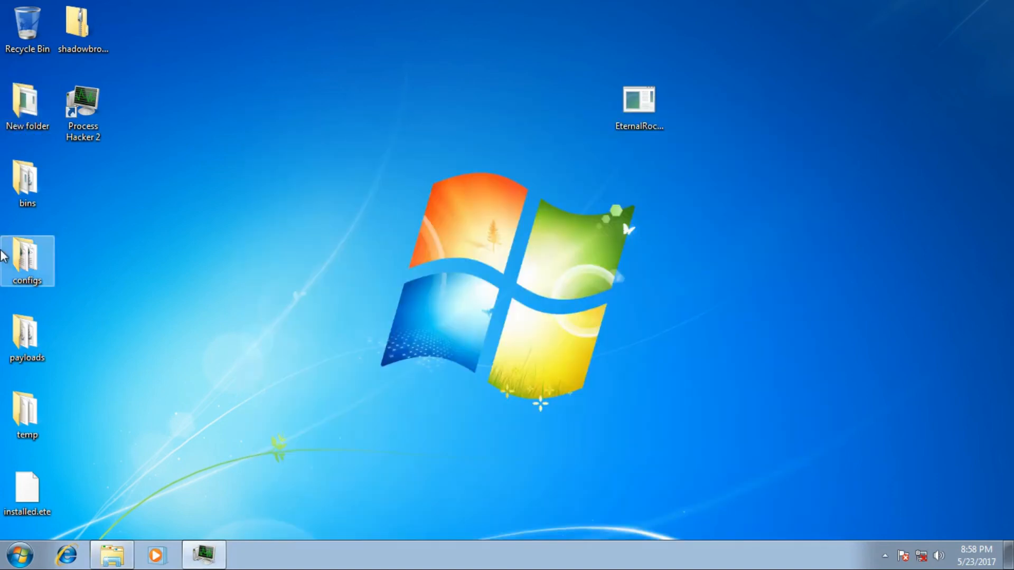
Reopen the bins folder in Windows Explorer.
{"action": "double_click", "coordinate": [27, 179]}
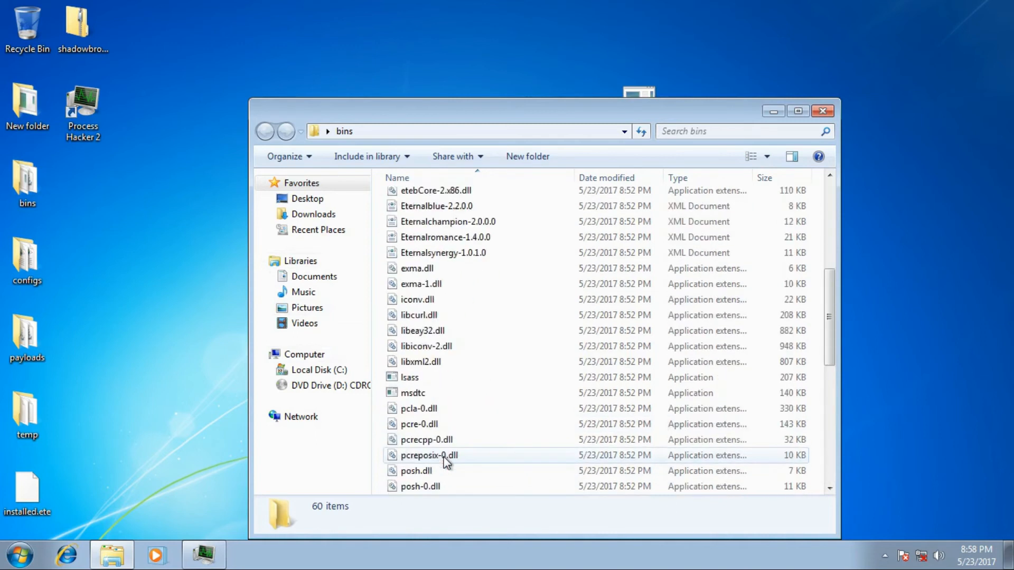
{"action": "scroll", "scroll_direction": "down", "scroll_amount": 3}
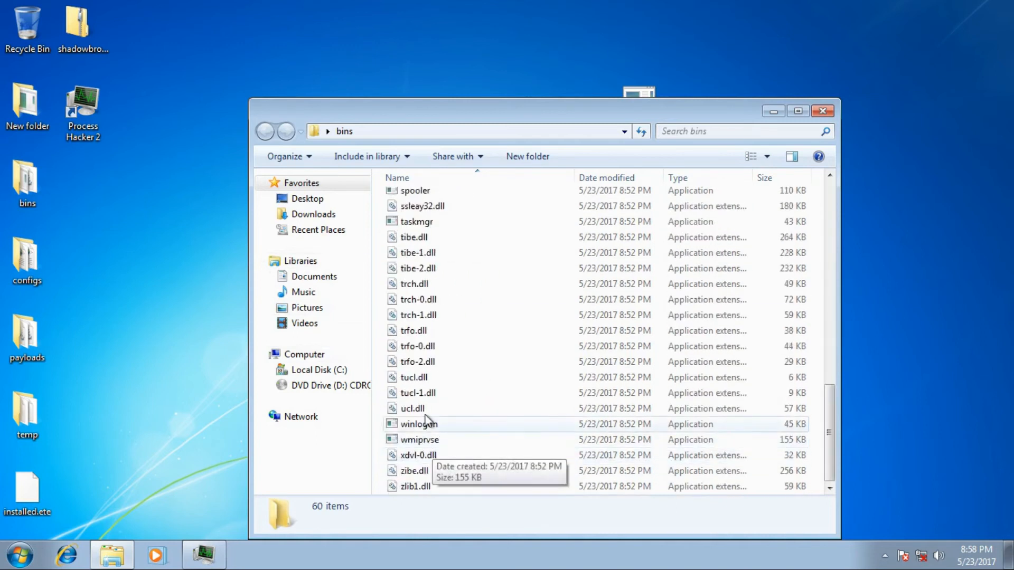
{"action": "mouse_move", "coordinate": [505, 409]}
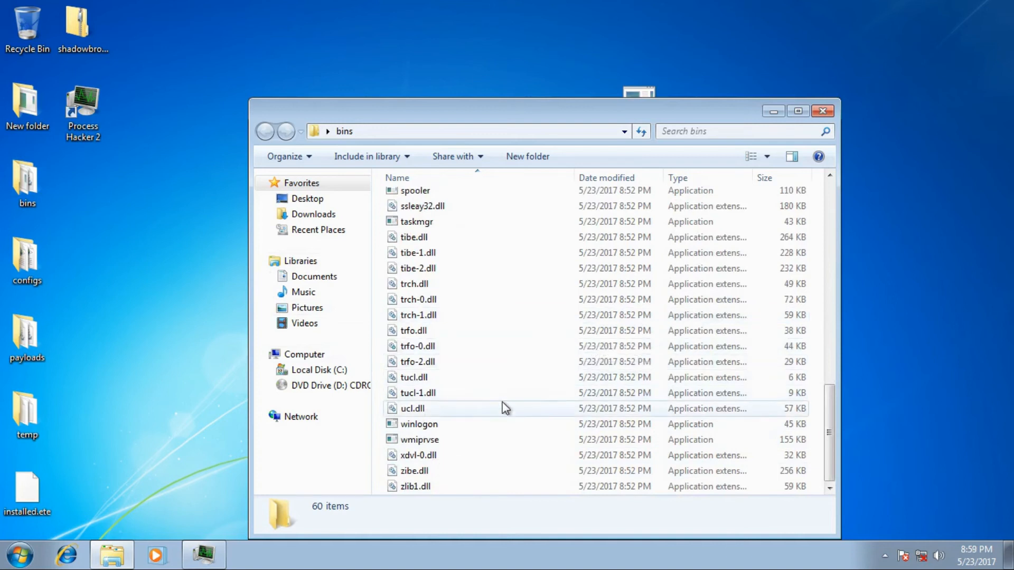
{"action": "left_click", "coordinate": [27, 259]}
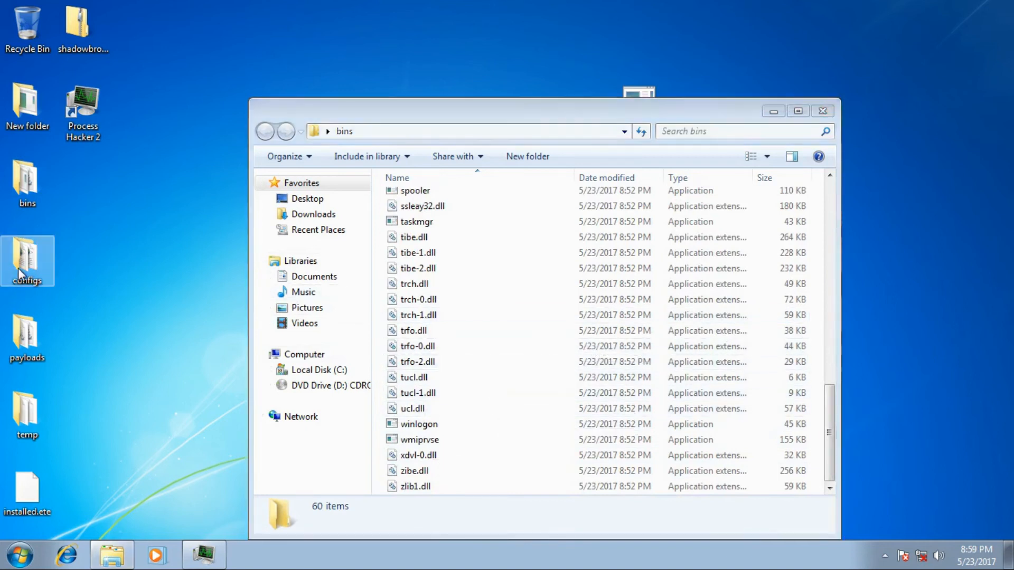
{"action": "double_click", "coordinate": [28, 258]}
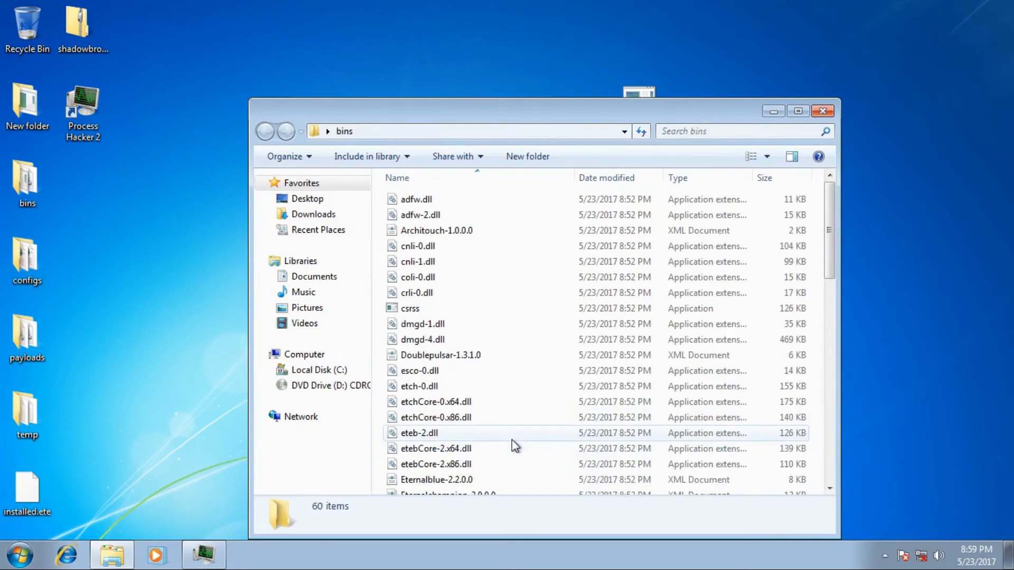
Inspect csrss's Details tab showing no product details, then close Explorer.
{"action": "right_click", "coordinate": [410, 309]}
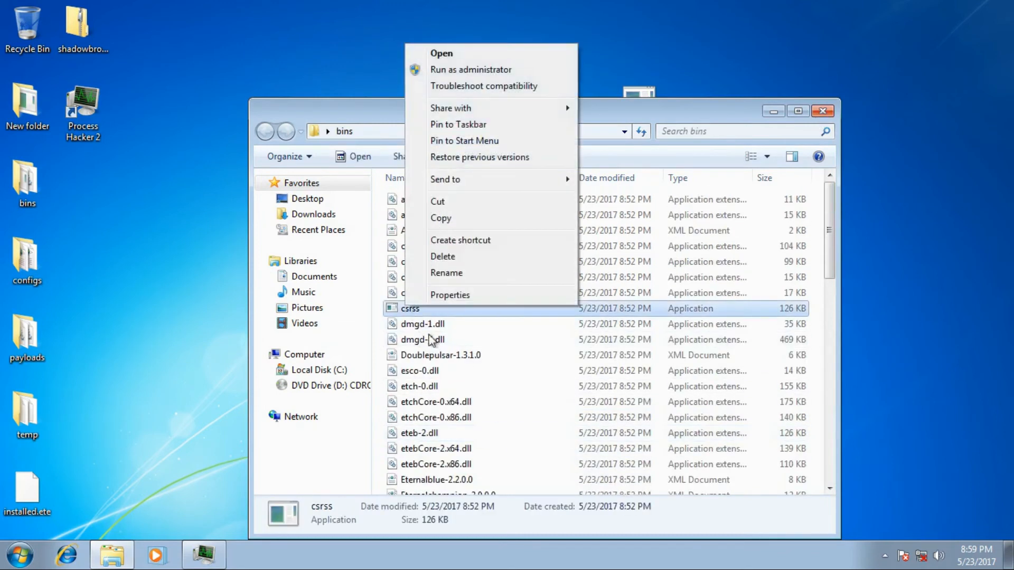
{"action": "left_click", "coordinate": [450, 295]}
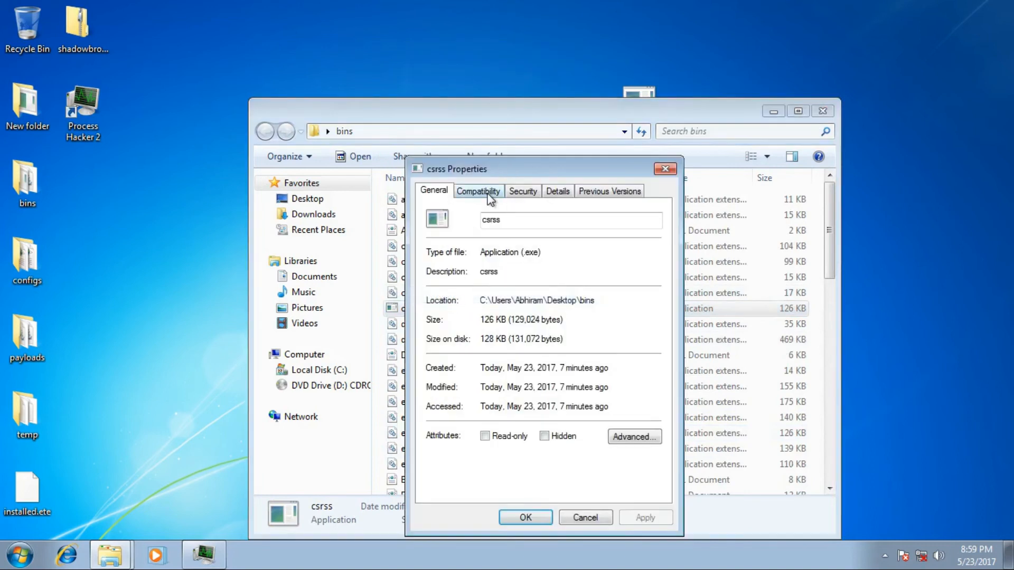
{"action": "left_click", "coordinate": [558, 191]}
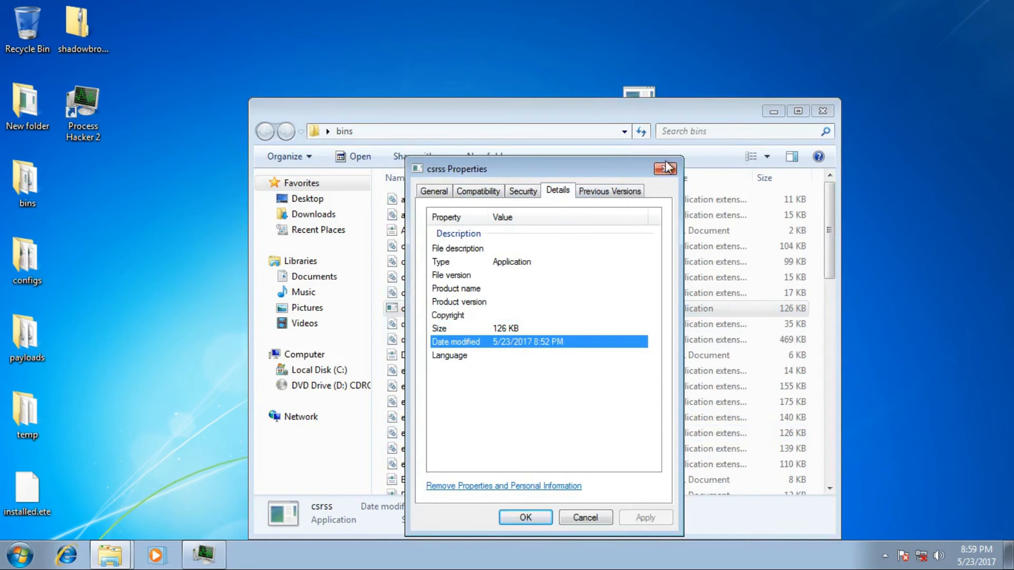
{"action": "left_click", "coordinate": [663, 169]}
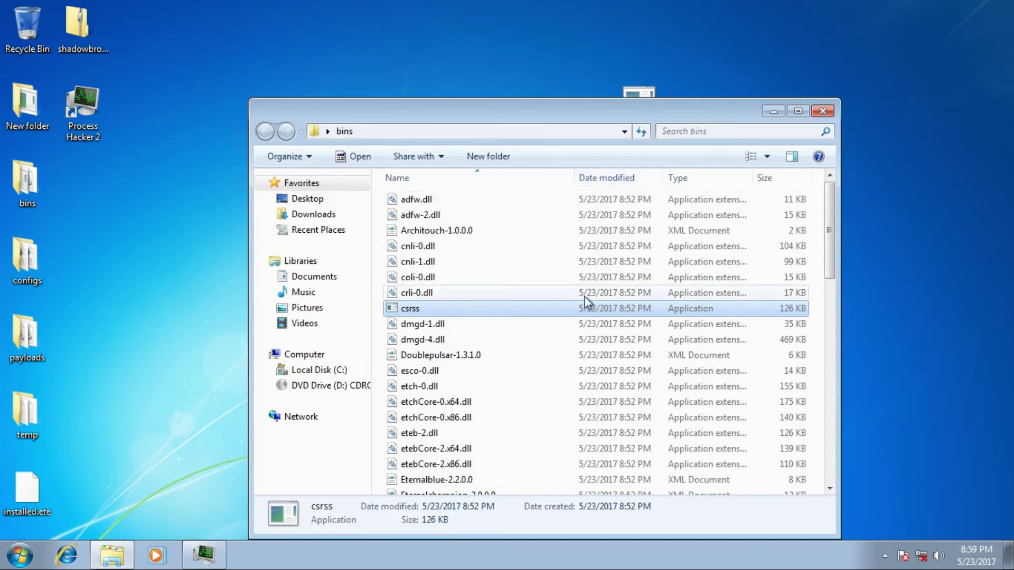
{"action": "scroll", "scroll_direction": "down", "scroll_amount": 3}
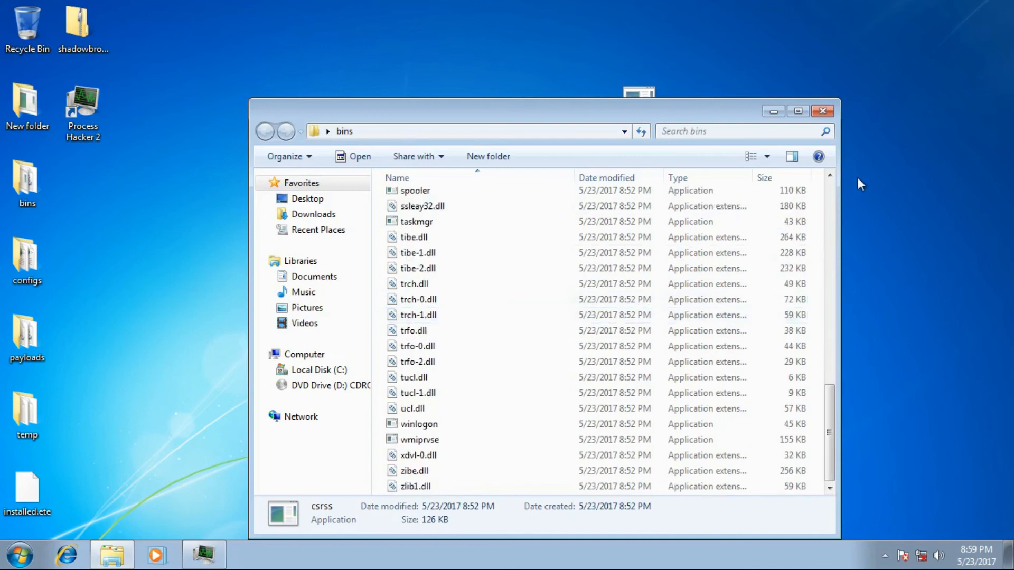
{"action": "left_click", "coordinate": [823, 111]}
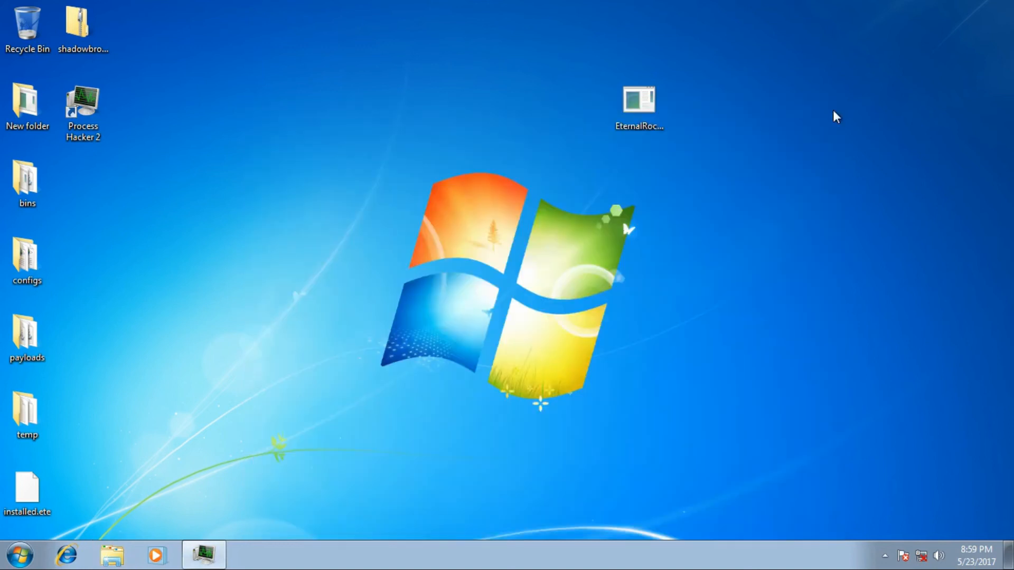